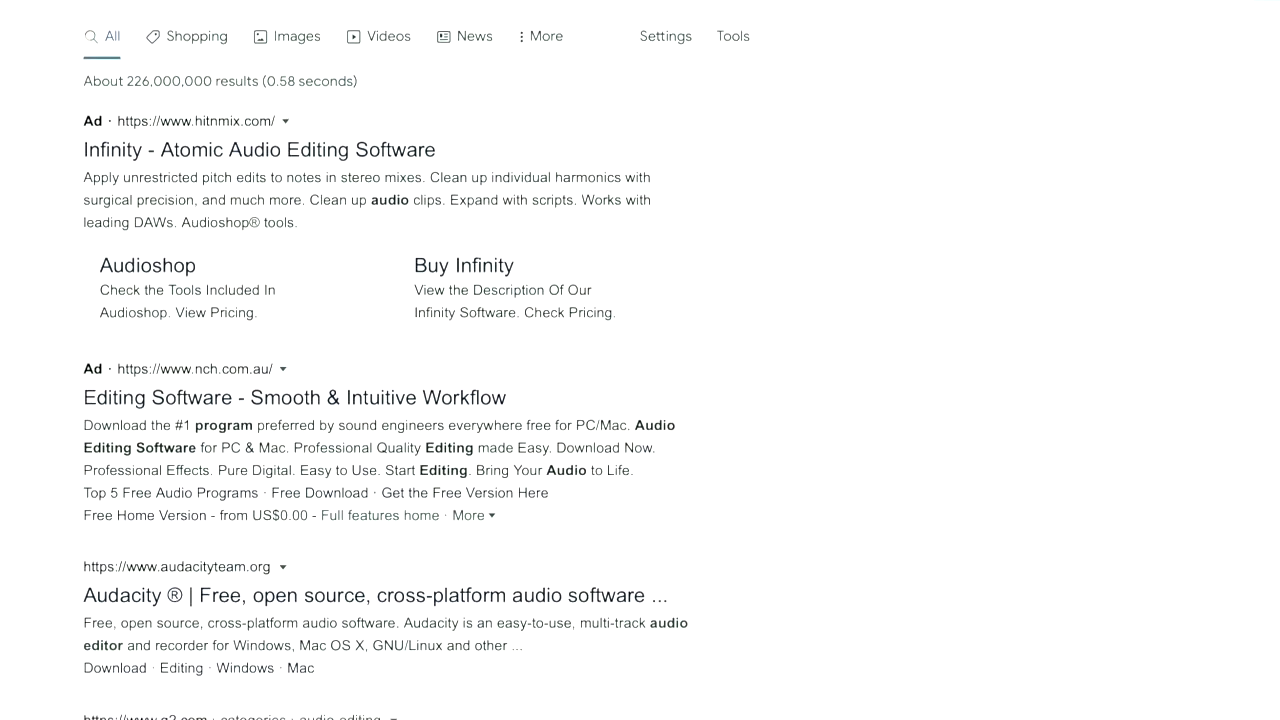
Step: Scroll down through the Master Downloads Audacity page
{"action": "scroll", "scroll_direction": "down", "scroll_amount": 3}
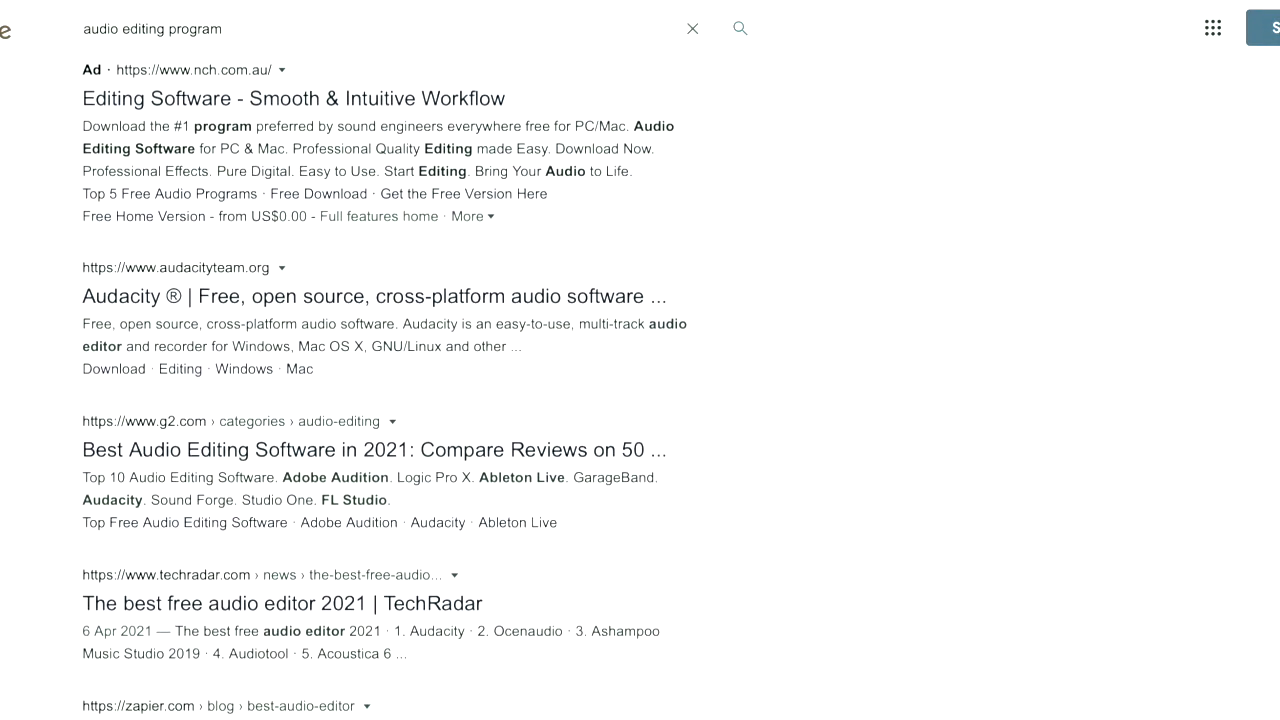
{"action": "scroll", "scroll_direction": "down", "scroll_amount": 3}
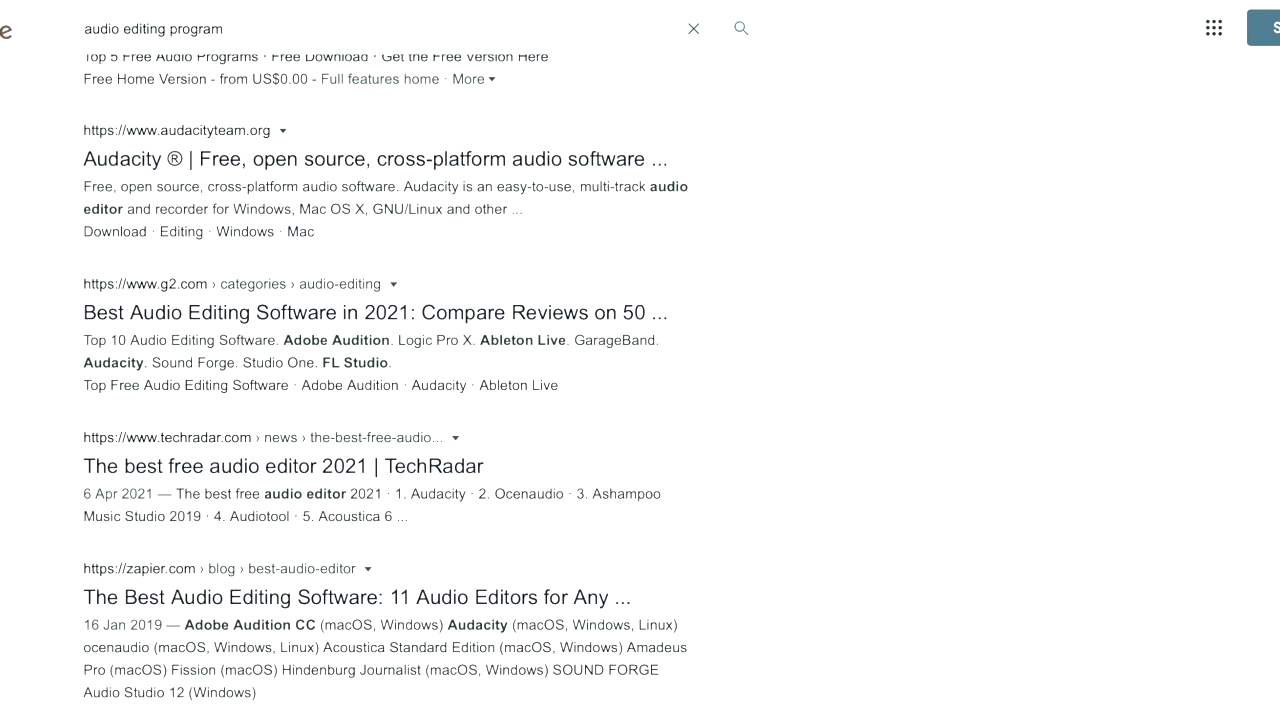
{"action": "scroll", "scroll_direction": "down", "scroll_amount": 3}
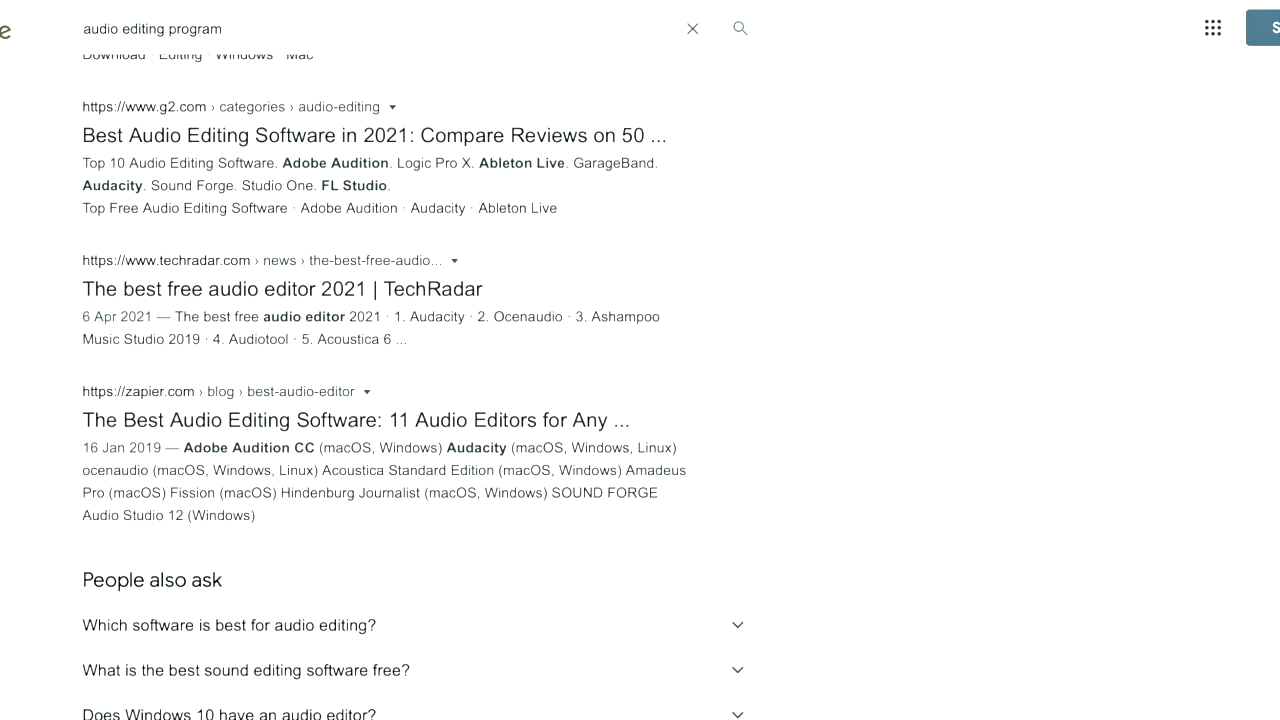
{"action": "scroll", "scroll_direction": "down", "scroll_amount": 3}
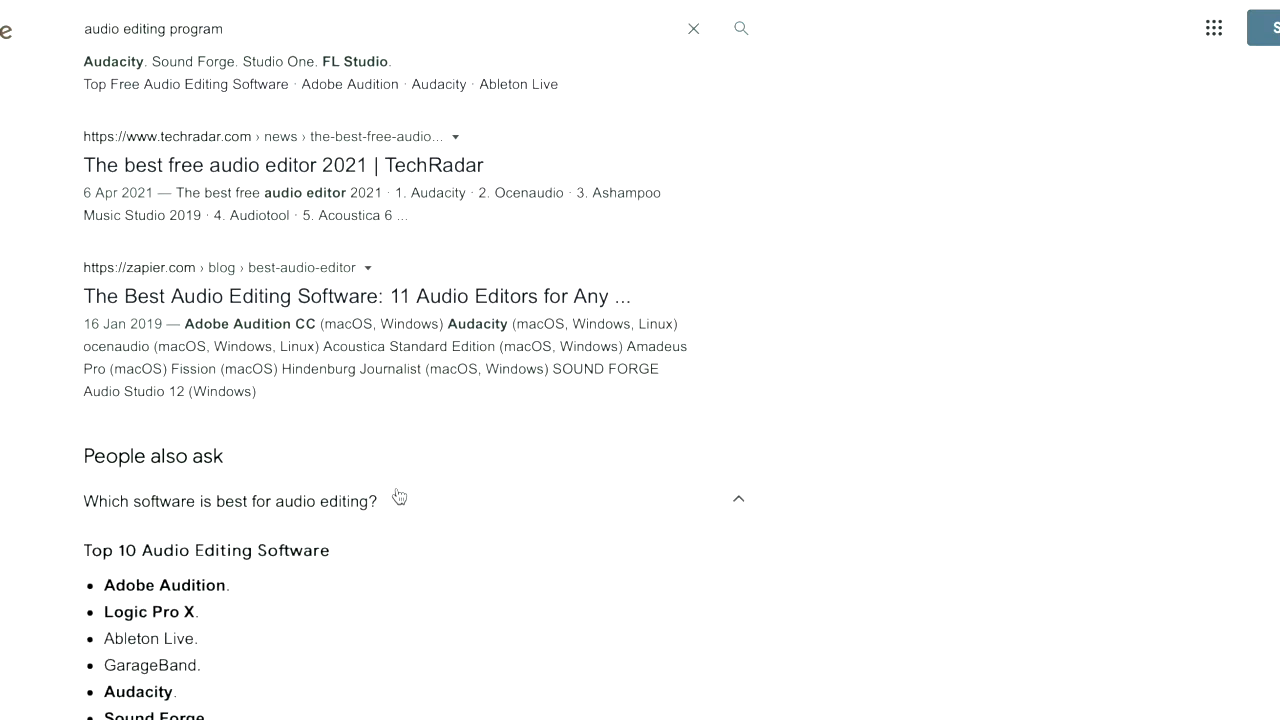
{"action": "right_click", "coordinate": [283, 164]}
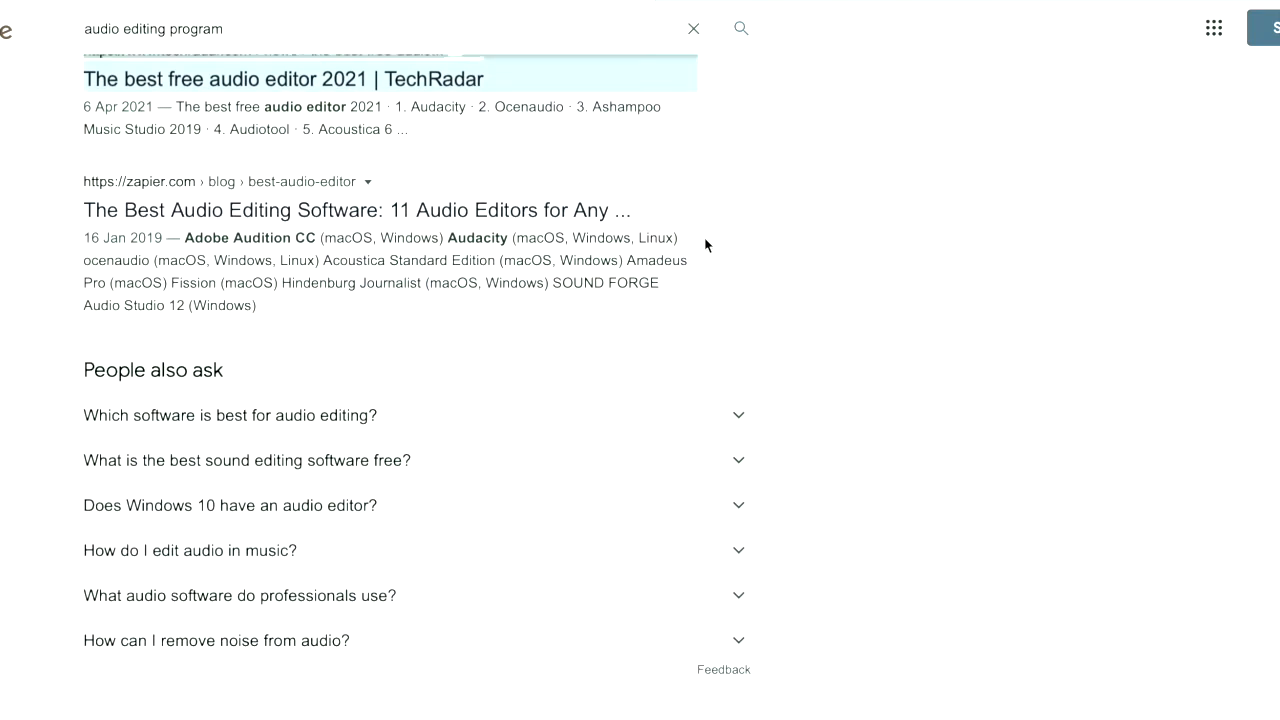
{"action": "scroll", "scroll_direction": "down", "scroll_amount": 3}
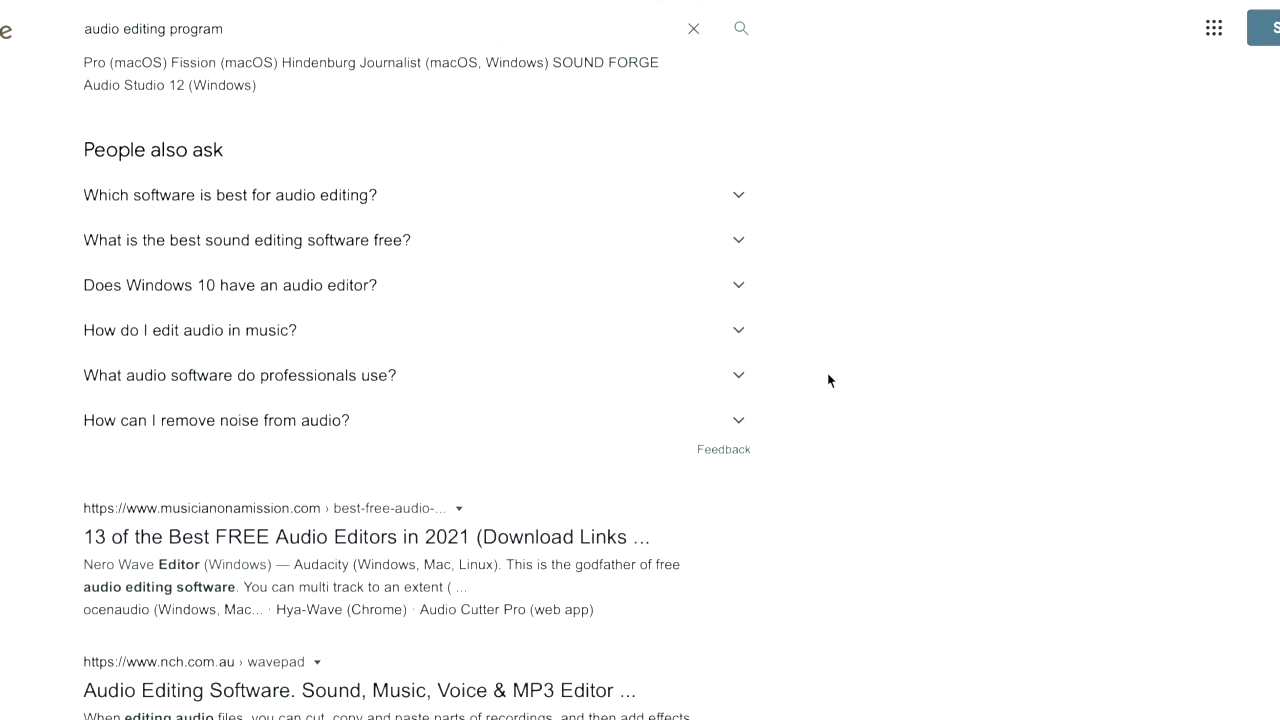
{"action": "scroll", "scroll_direction": "down", "scroll_amount": 3}
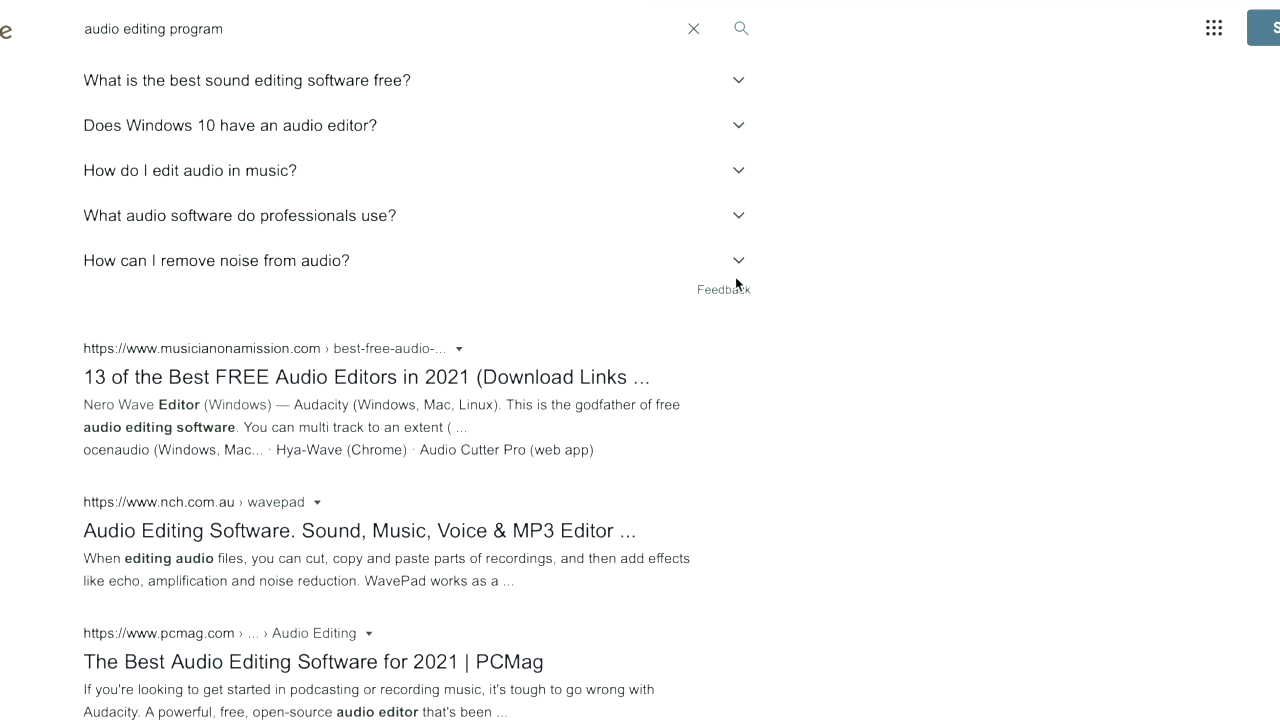
Step: Expand and collapse the noise-removal answer, then launch the installed Audacity 3.0.2
{"action": "left_click", "coordinate": [738, 260]}
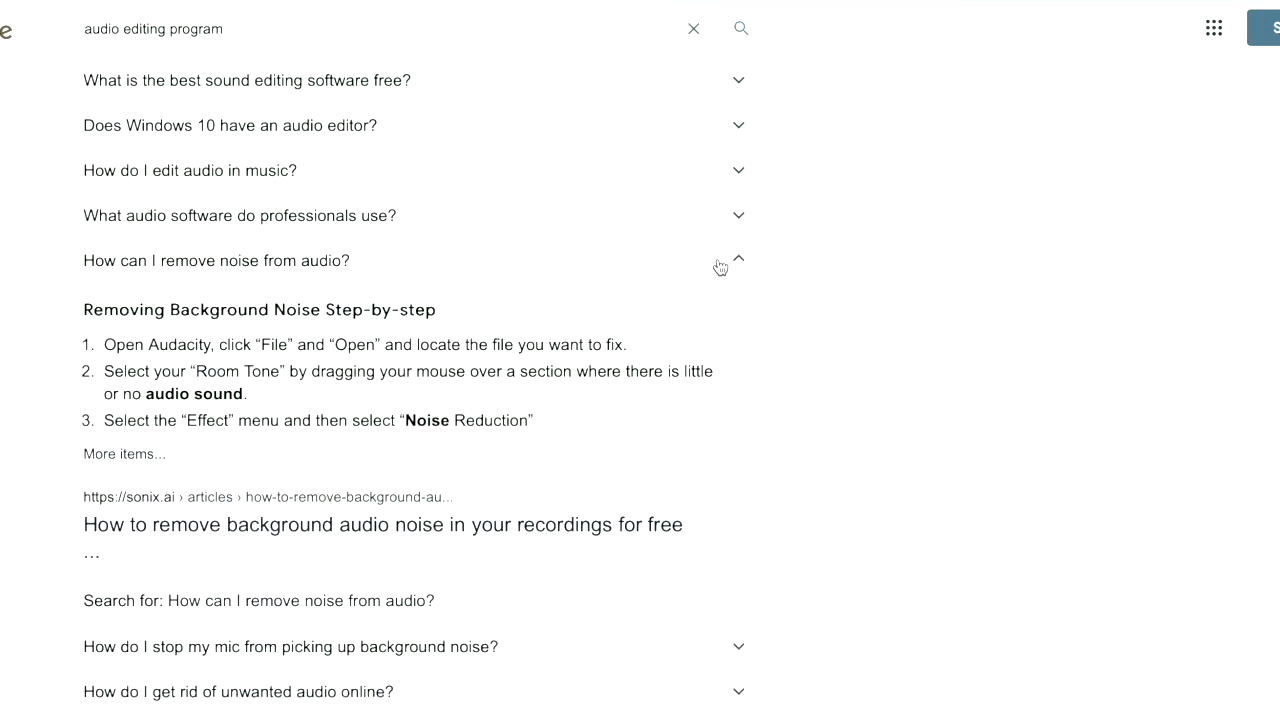
{"action": "left_click", "coordinate": [738, 258]}
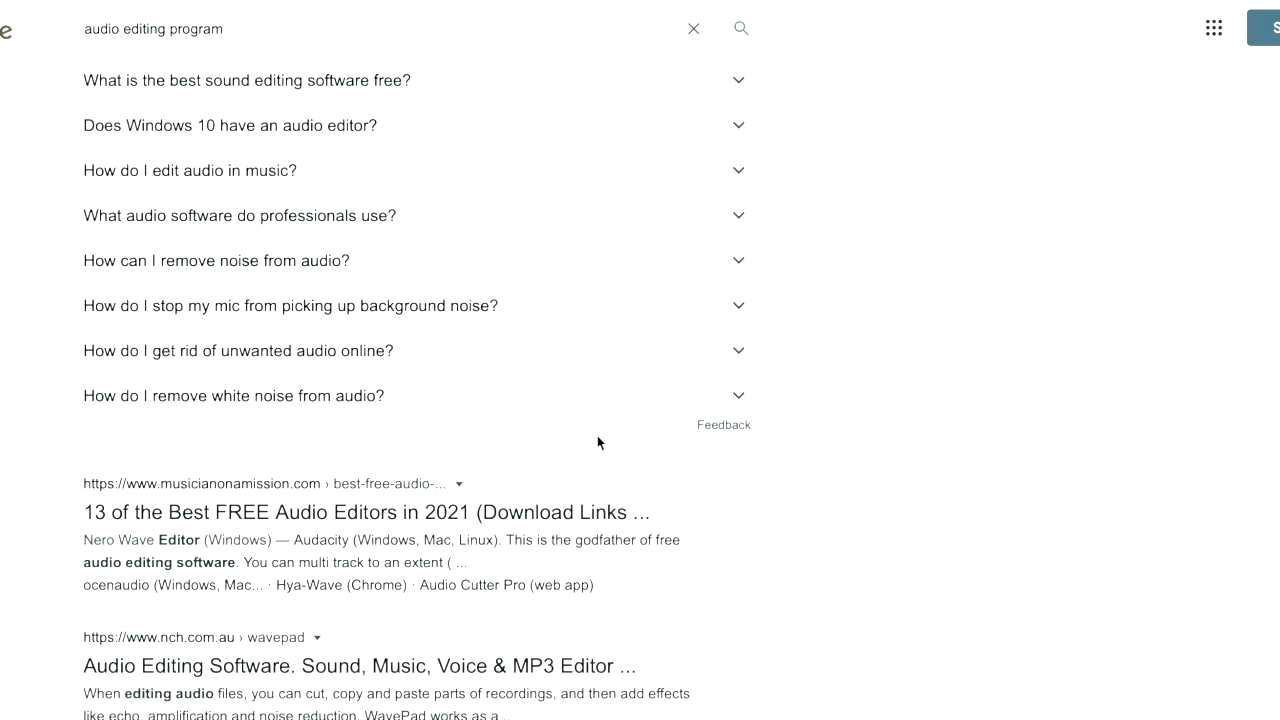
{"action": "scroll", "scroll_direction": "down", "scroll_amount": 3}
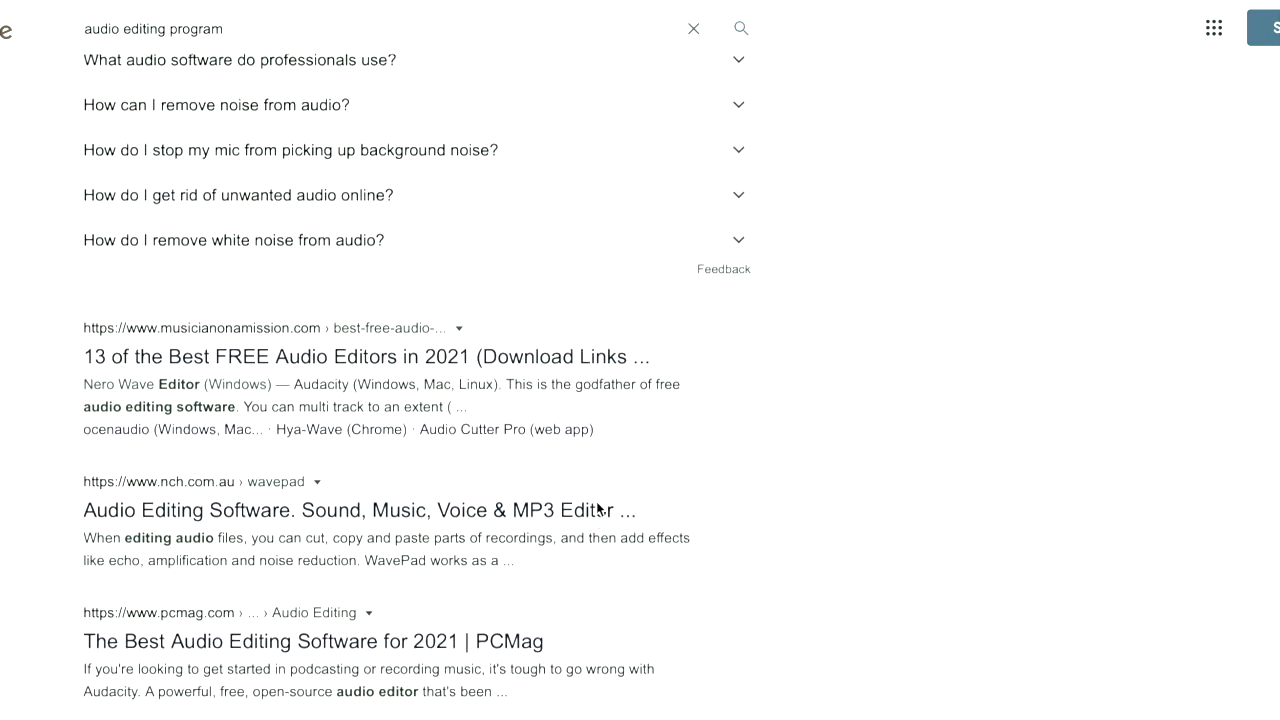
{"action": "scroll", "scroll_direction": "down", "scroll_amount": 3}
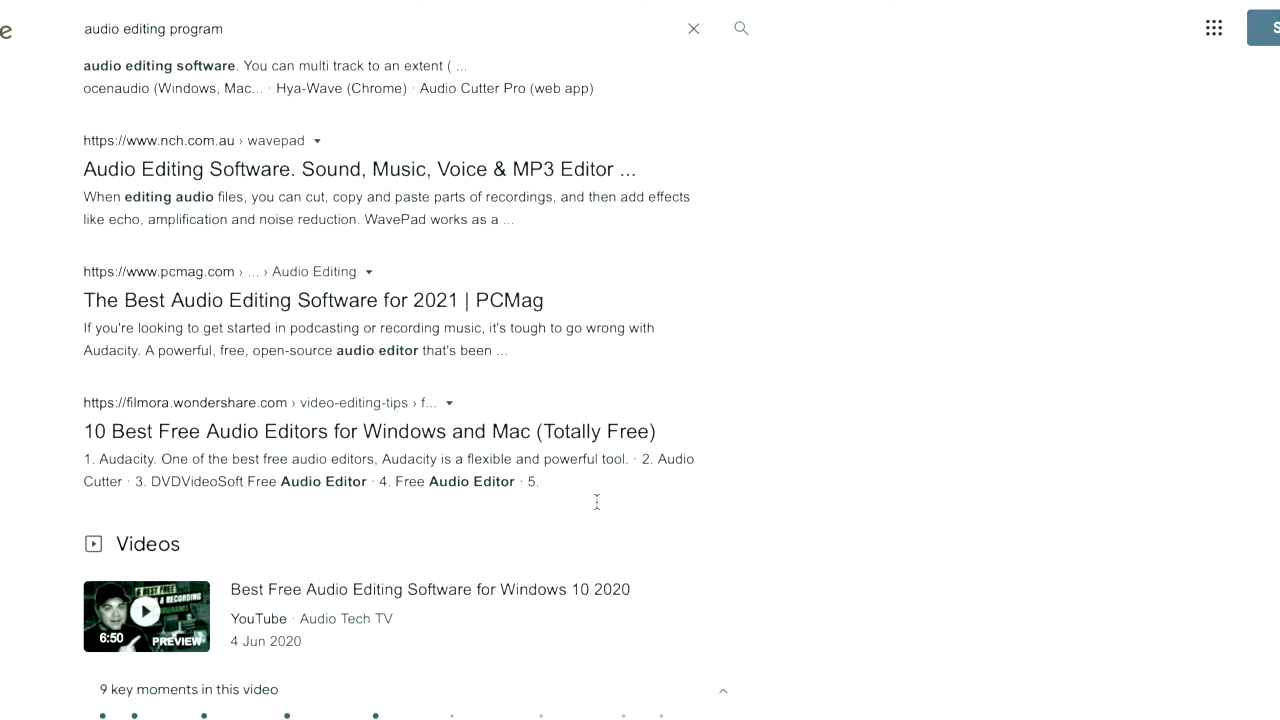
{"action": "scroll", "scroll_direction": "down", "scroll_amount": 3}
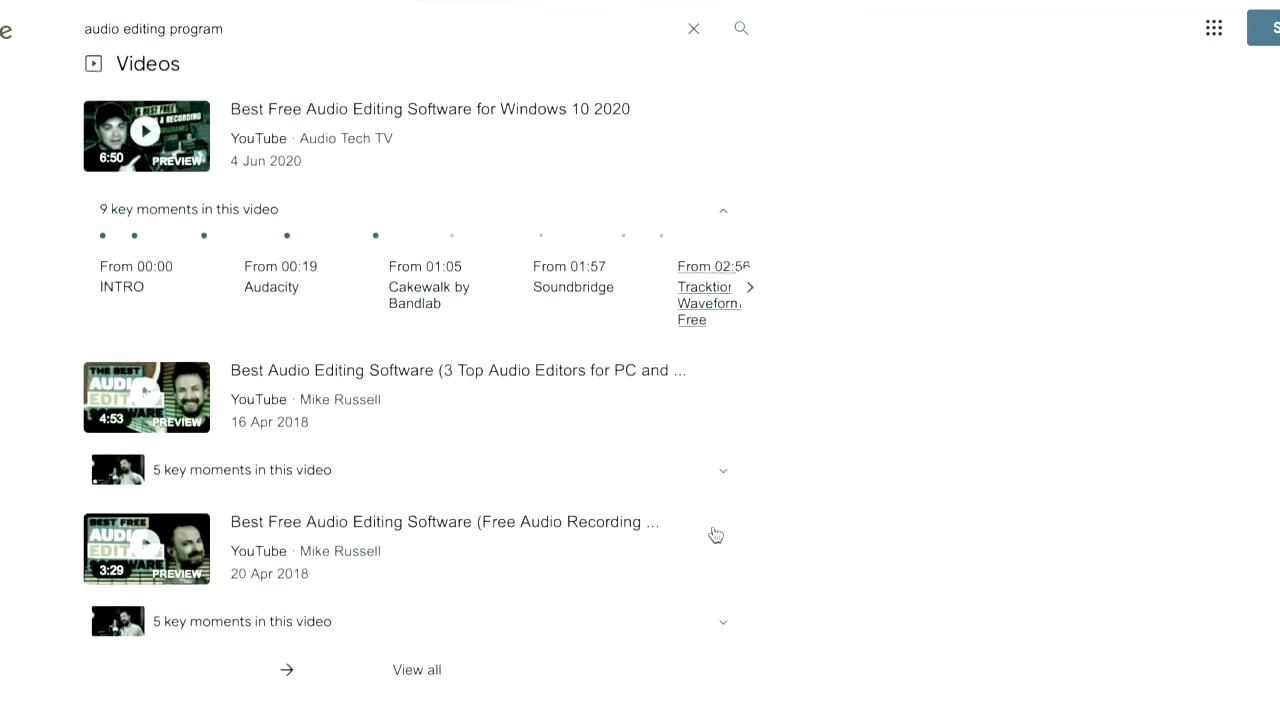
{"action": "scroll", "scroll_direction": "down", "scroll_amount": 3}
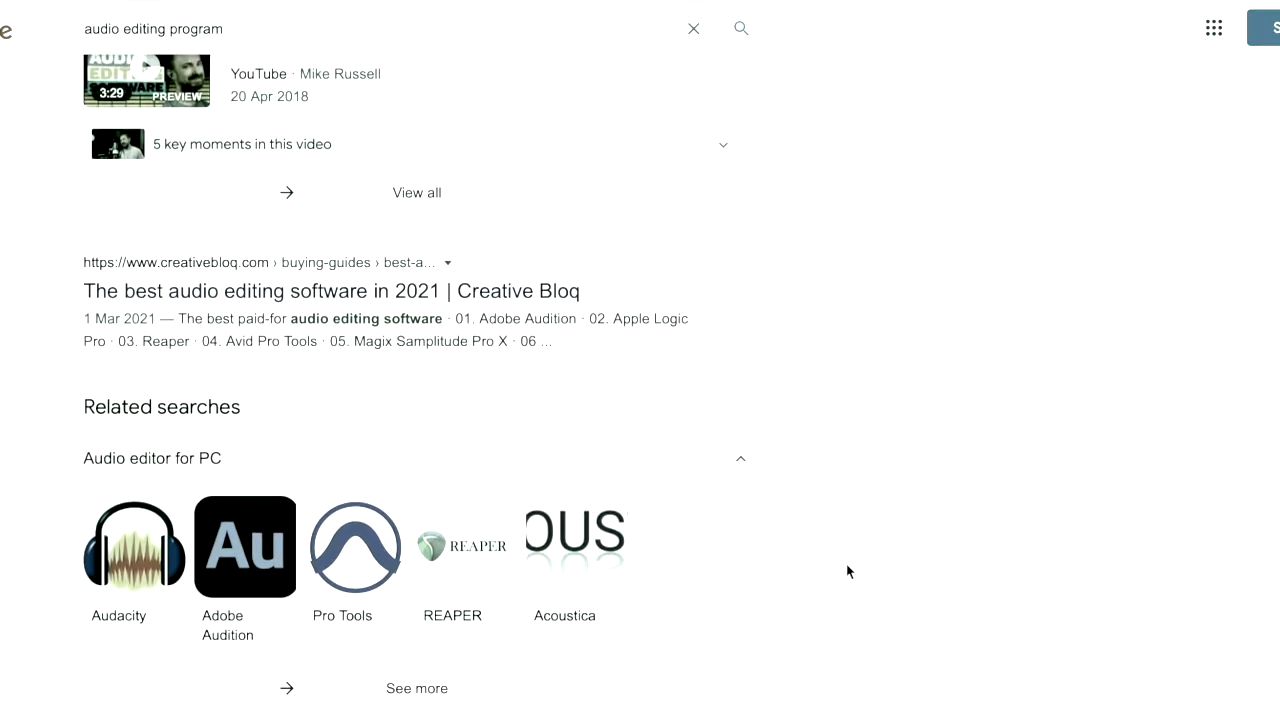
{"action": "scroll", "scroll_direction": "down", "scroll_amount": 3}
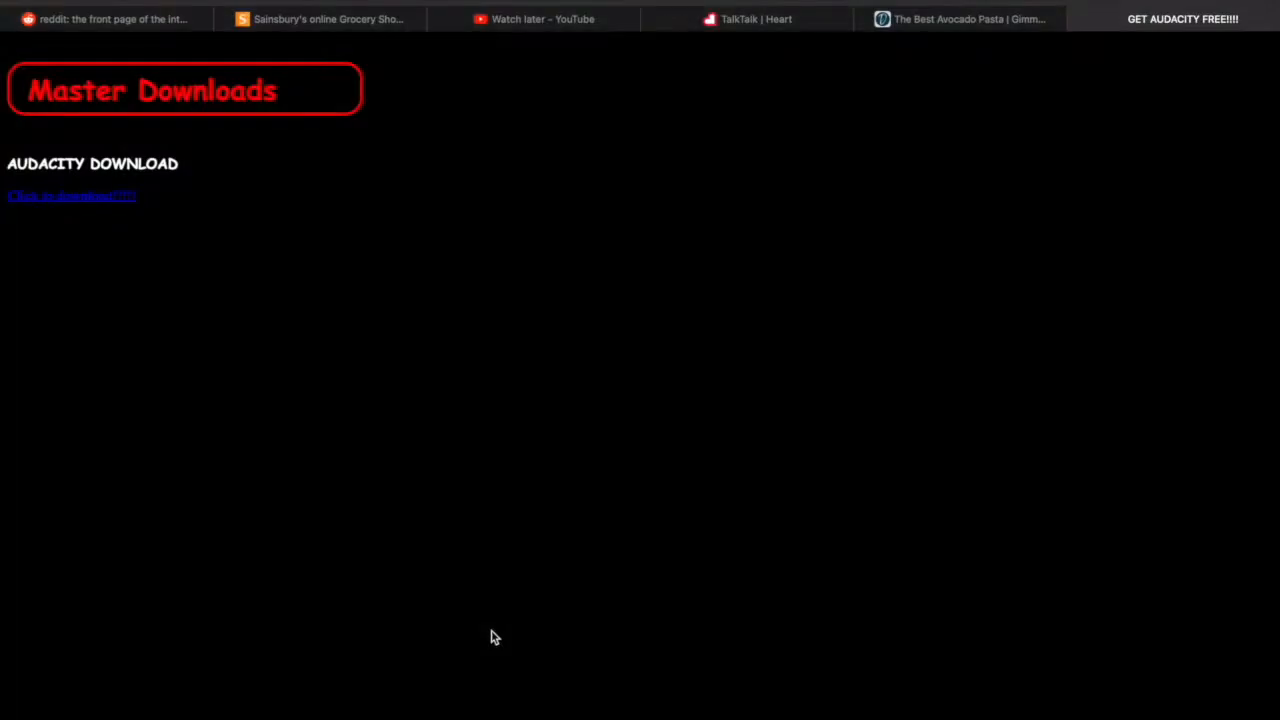
{"action": "mouse_move", "coordinate": [224, 558]}
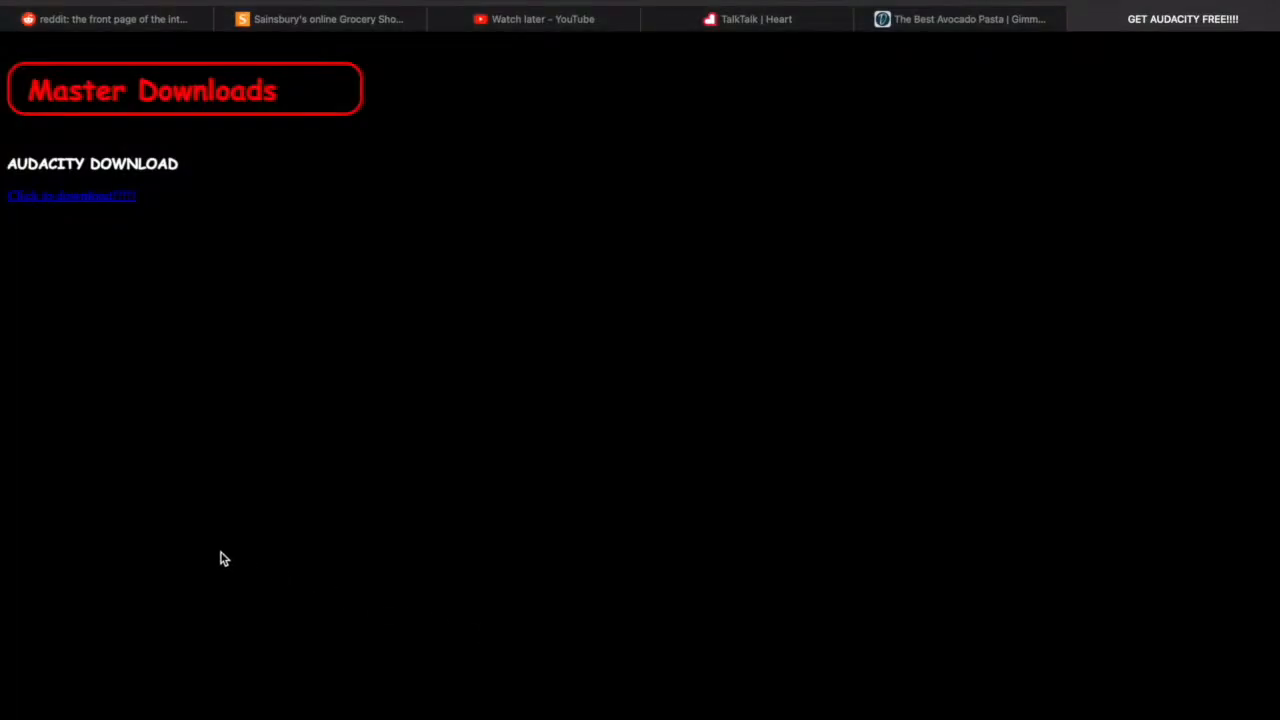
{"action": "mouse_move", "coordinate": [72, 196]}
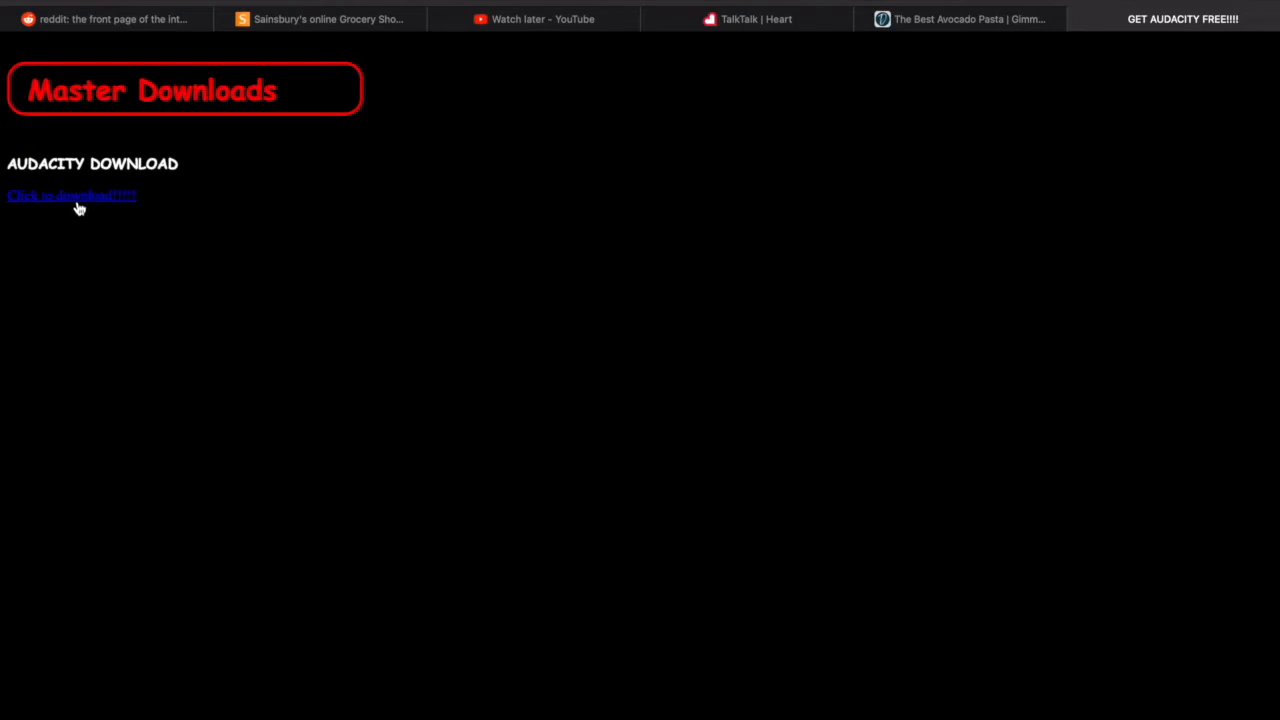
{"action": "mouse_move", "coordinate": [185, 231]}
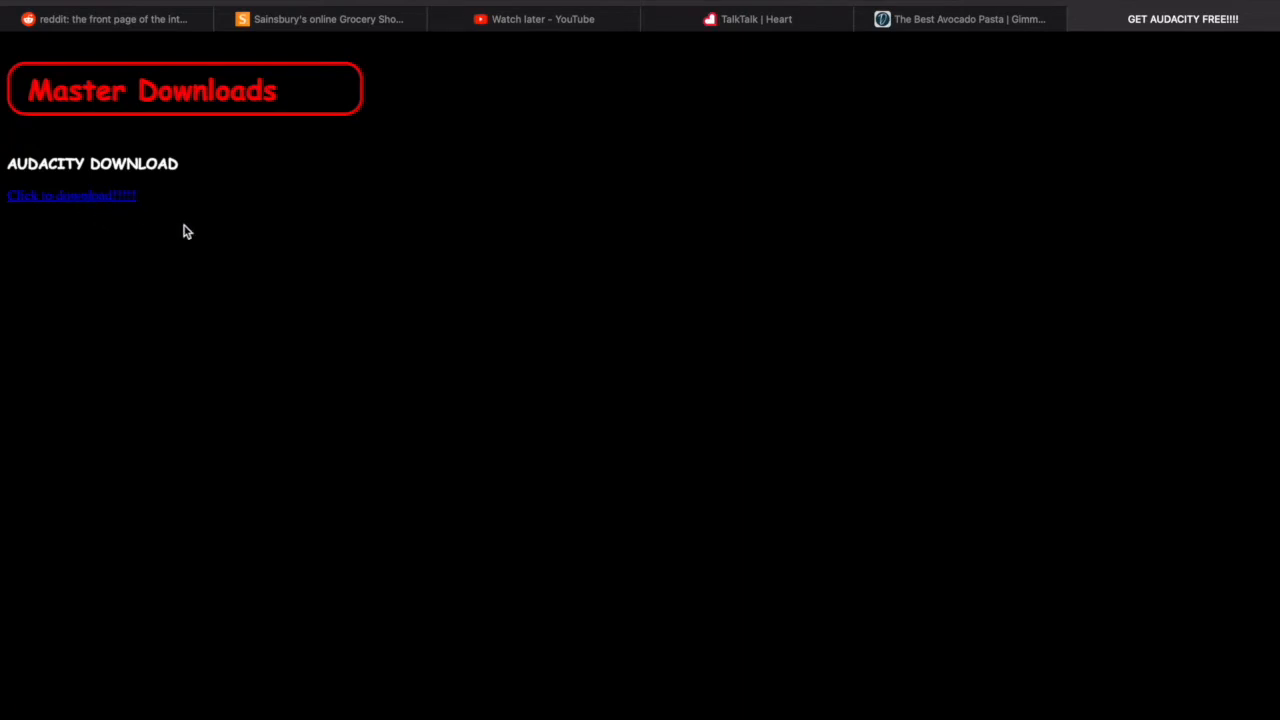
{"action": "mouse_move", "coordinate": [220, 186]}
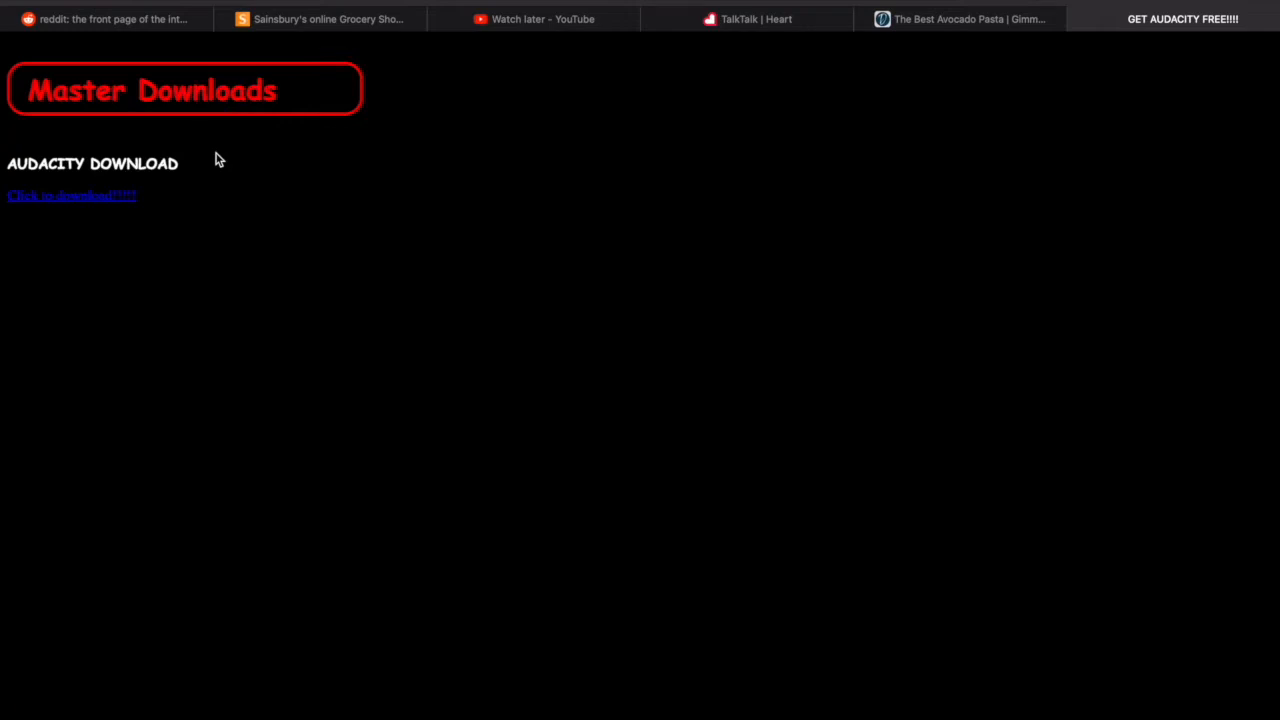
{"action": "mouse_move", "coordinate": [224, 156]}
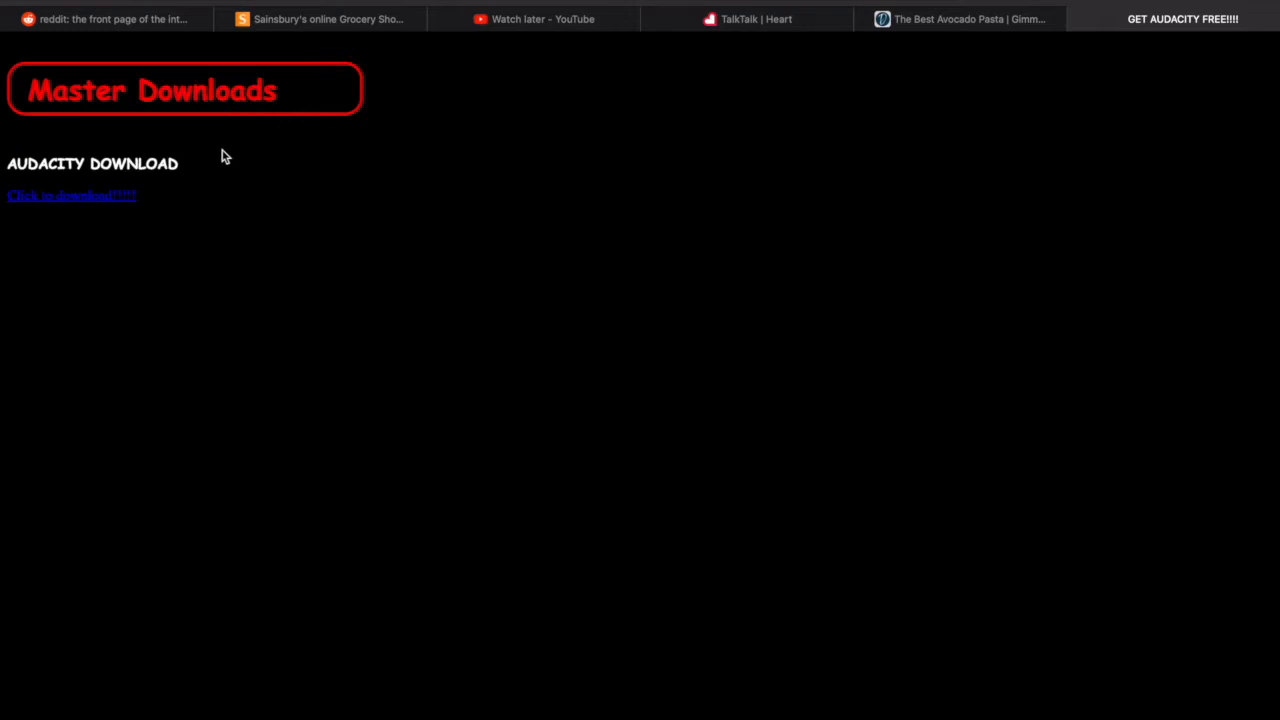
{"action": "mouse_move", "coordinate": [295, 165]}
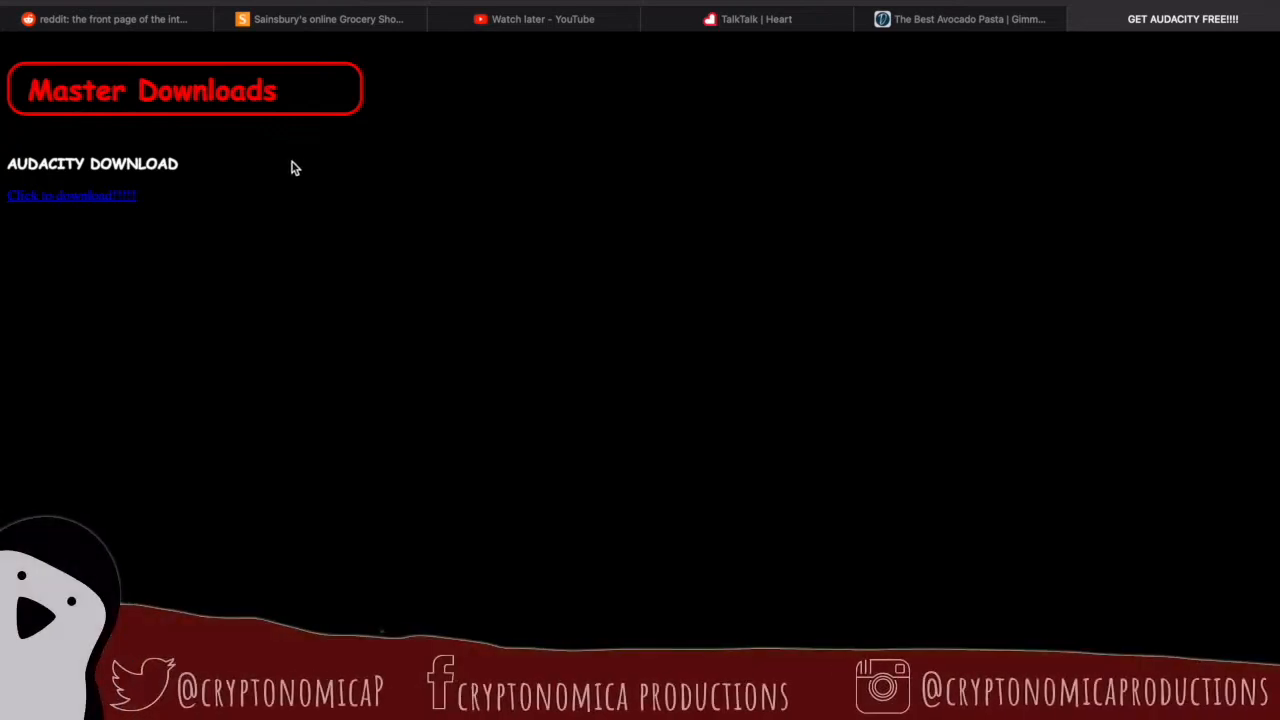
{"action": "mouse_move", "coordinate": [225, 238]}
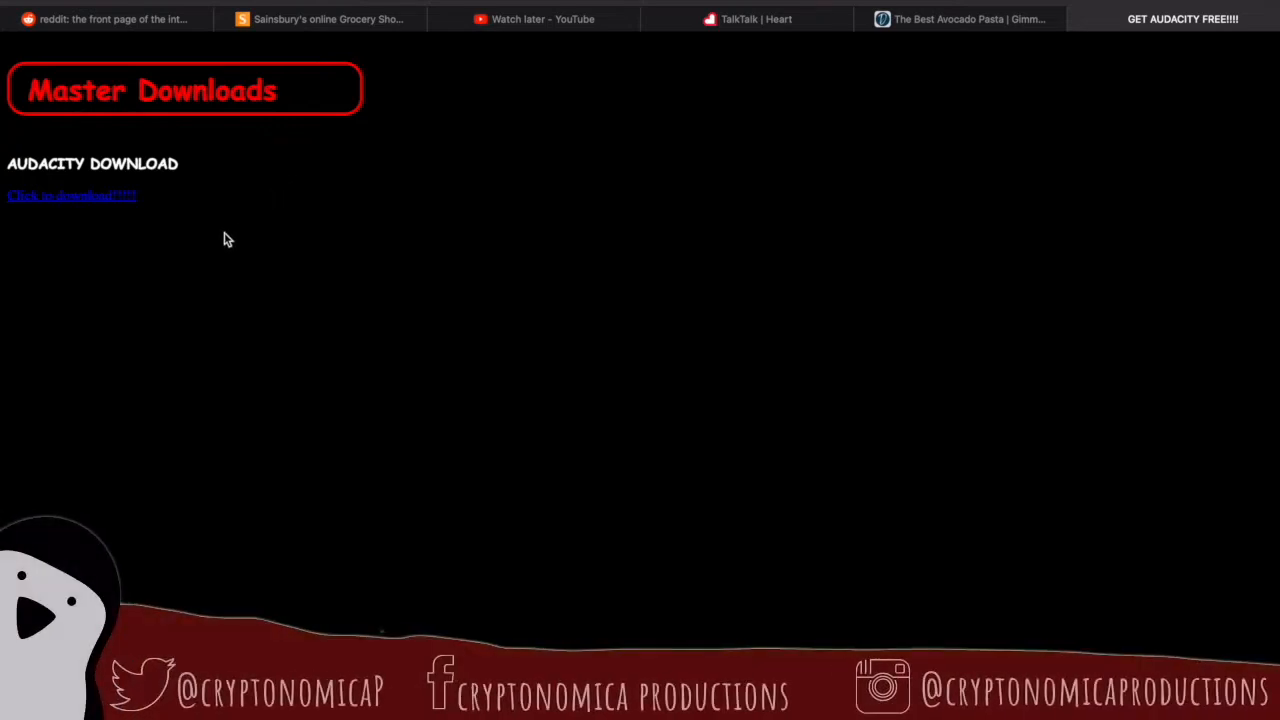
{"action": "mouse_move", "coordinate": [98, 280]}
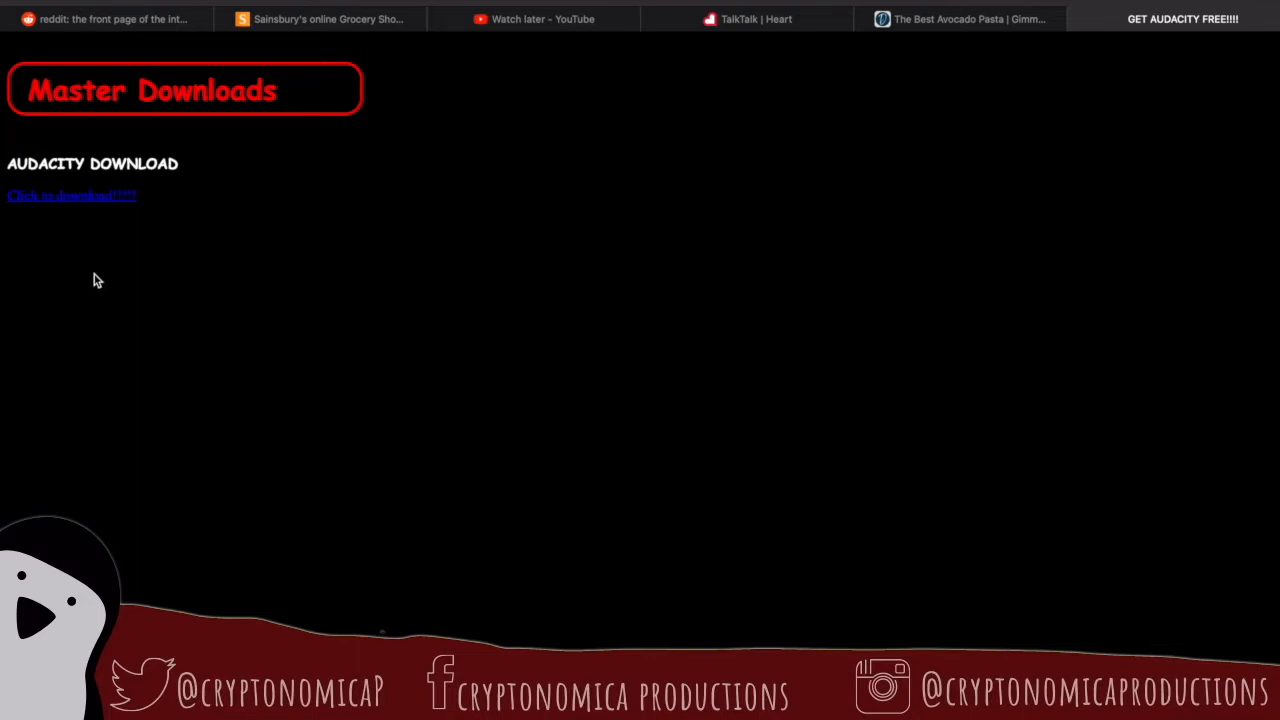
{"action": "mouse_move", "coordinate": [48, 210]}
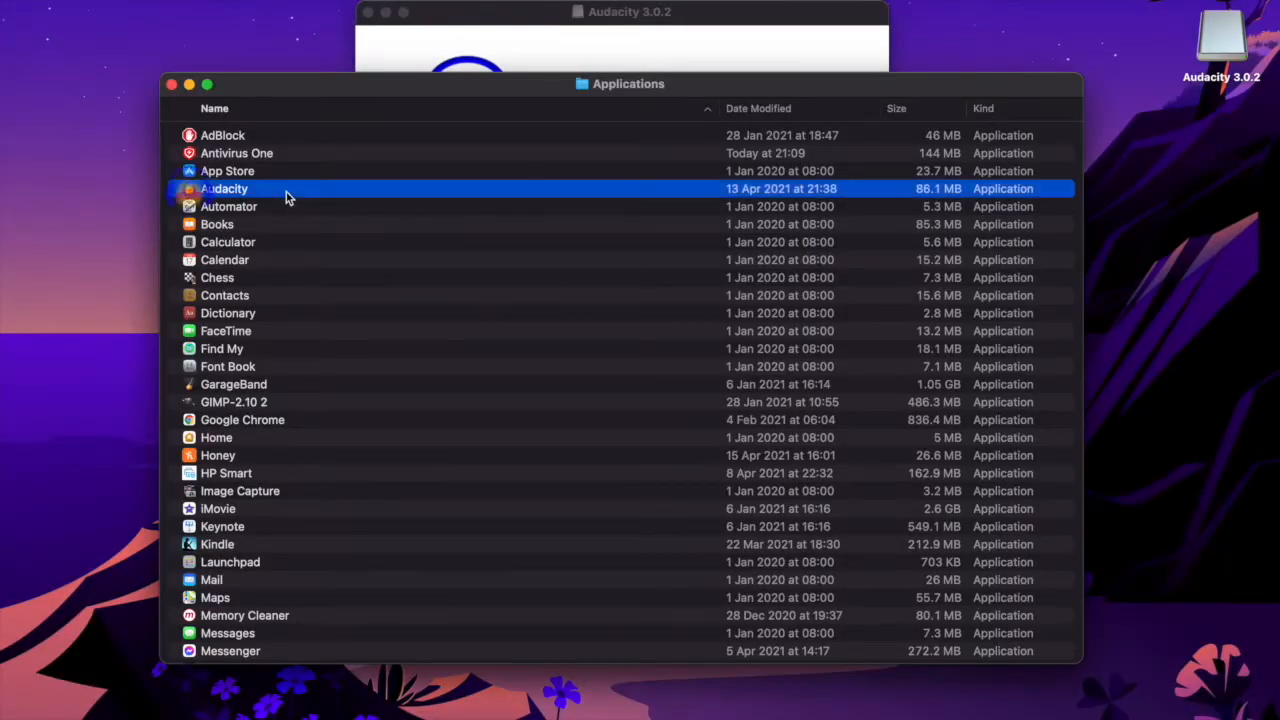
{"action": "double_click", "coordinate": [224, 188]}
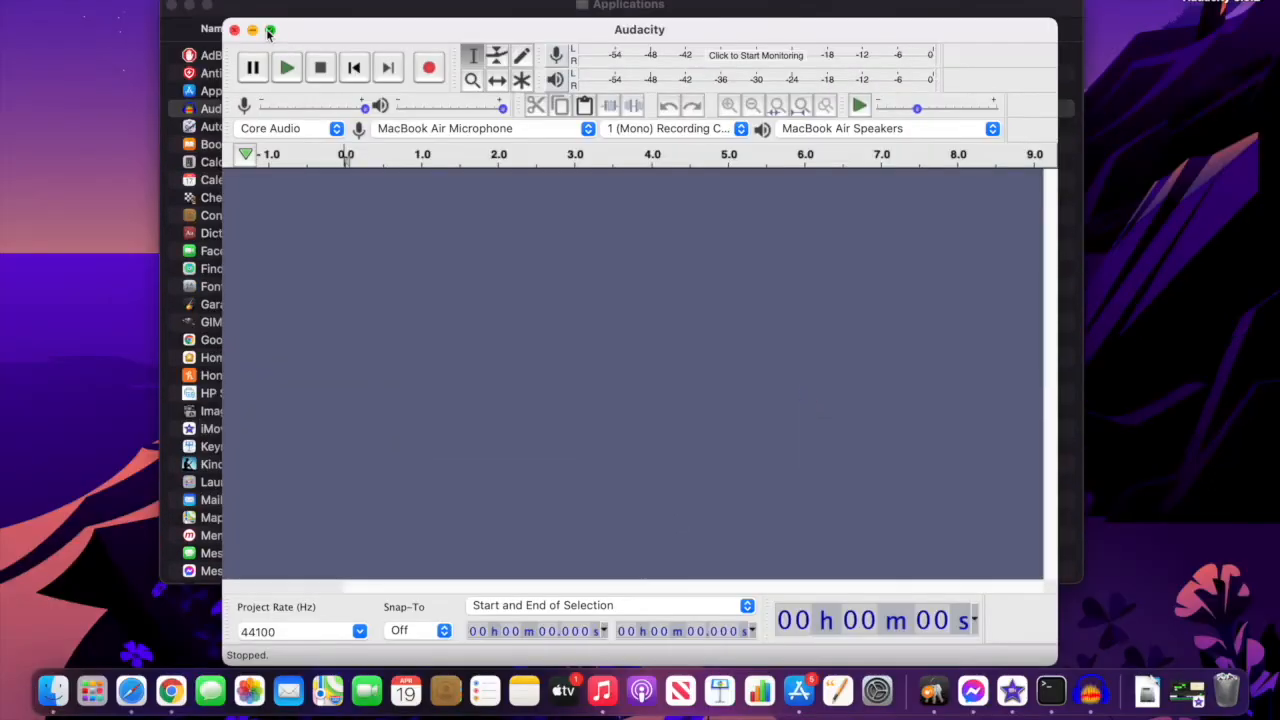
Step: Switch the empty Audacity project window to full screen with the green title-bar button
{"action": "left_click", "coordinate": [269, 30]}
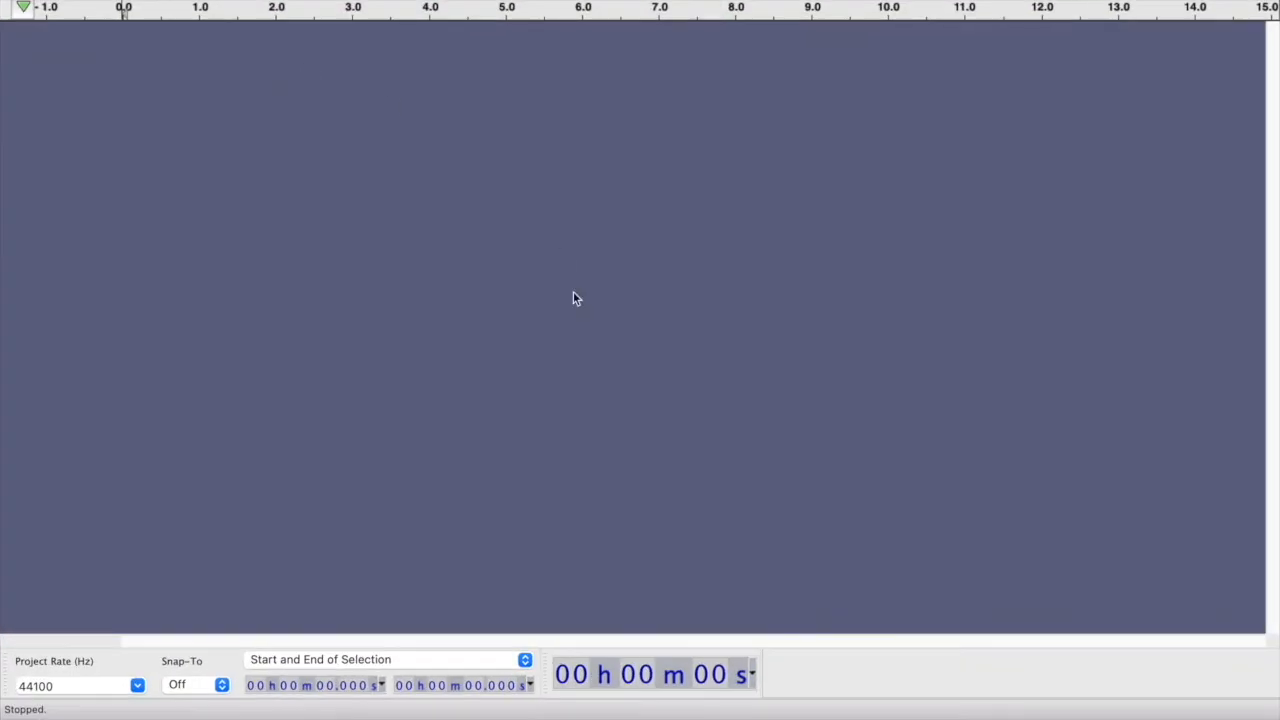
{"action": "mouse_move", "coordinate": [195, 308]}
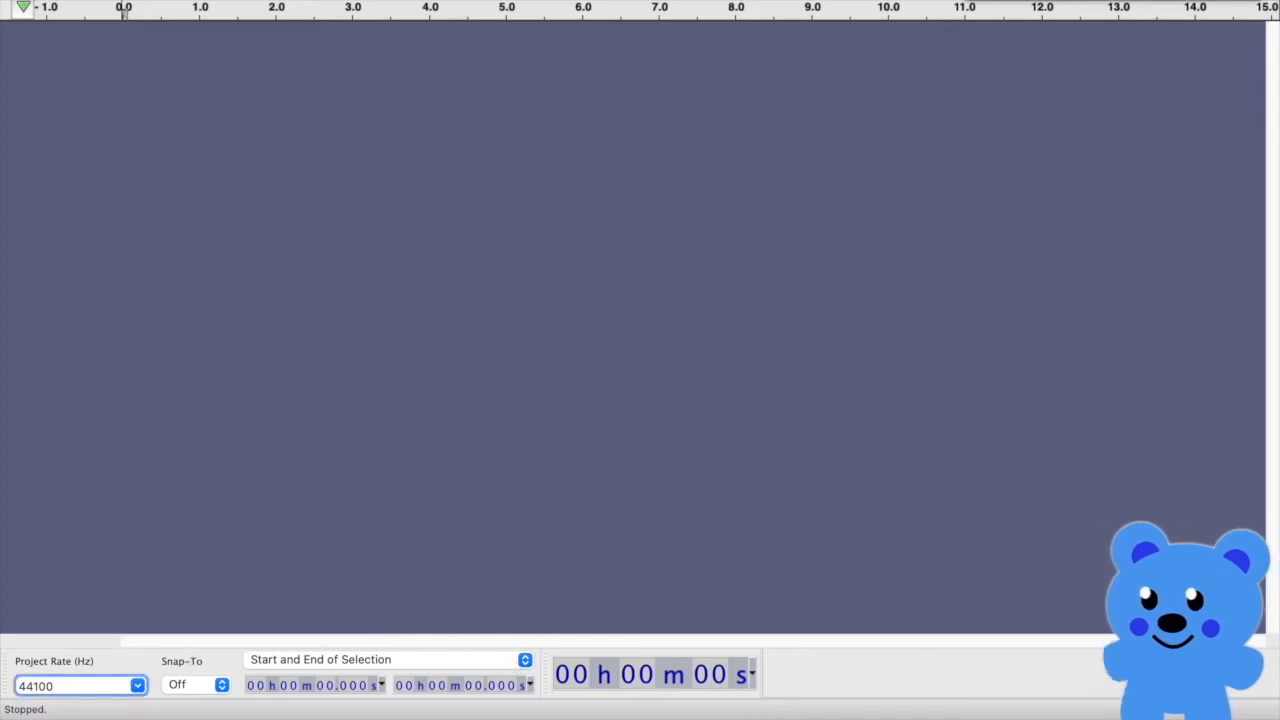
{"action": "mouse_move", "coordinate": [724, 149]}
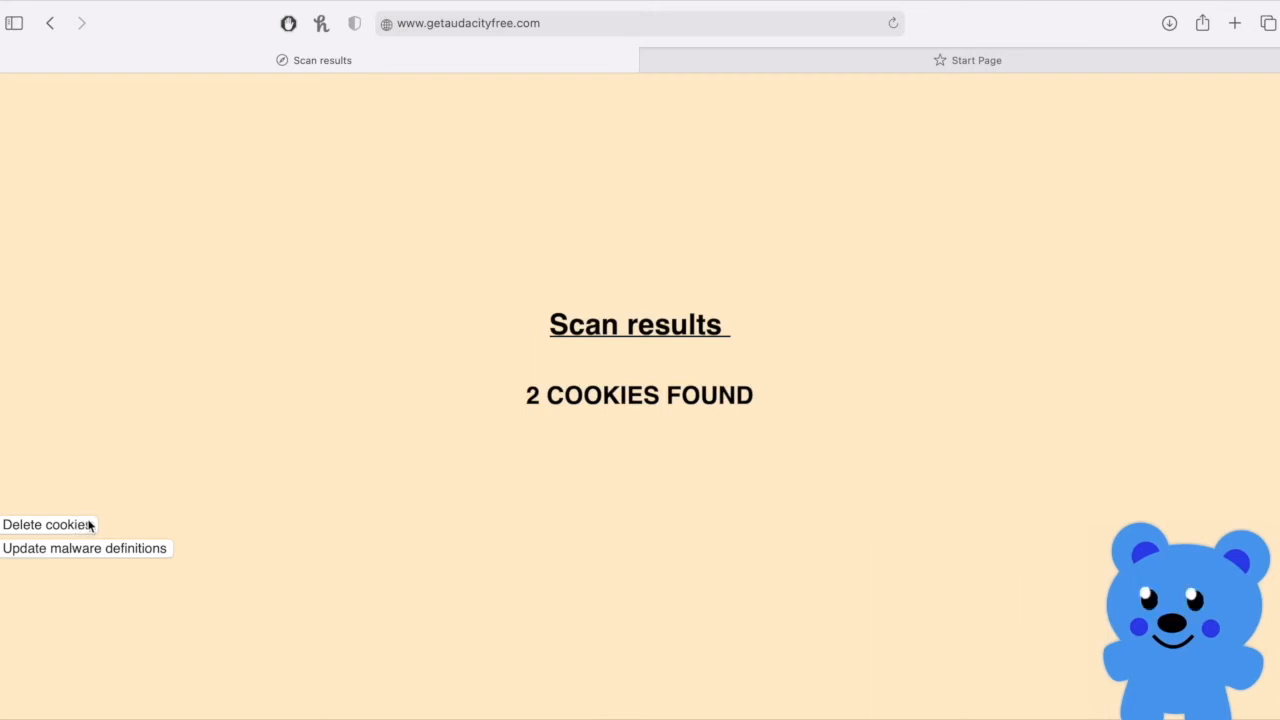
{"action": "mouse_move", "coordinate": [110, 508]}
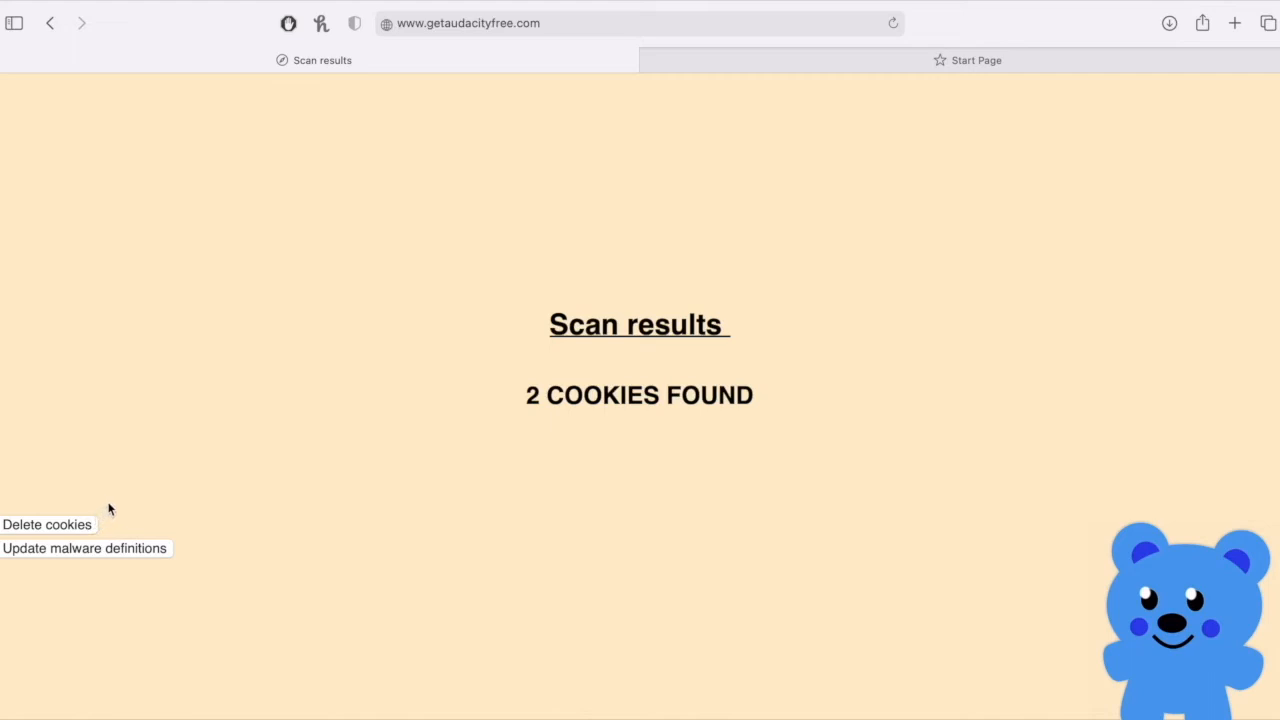
{"action": "mouse_move", "coordinate": [293, 567]}
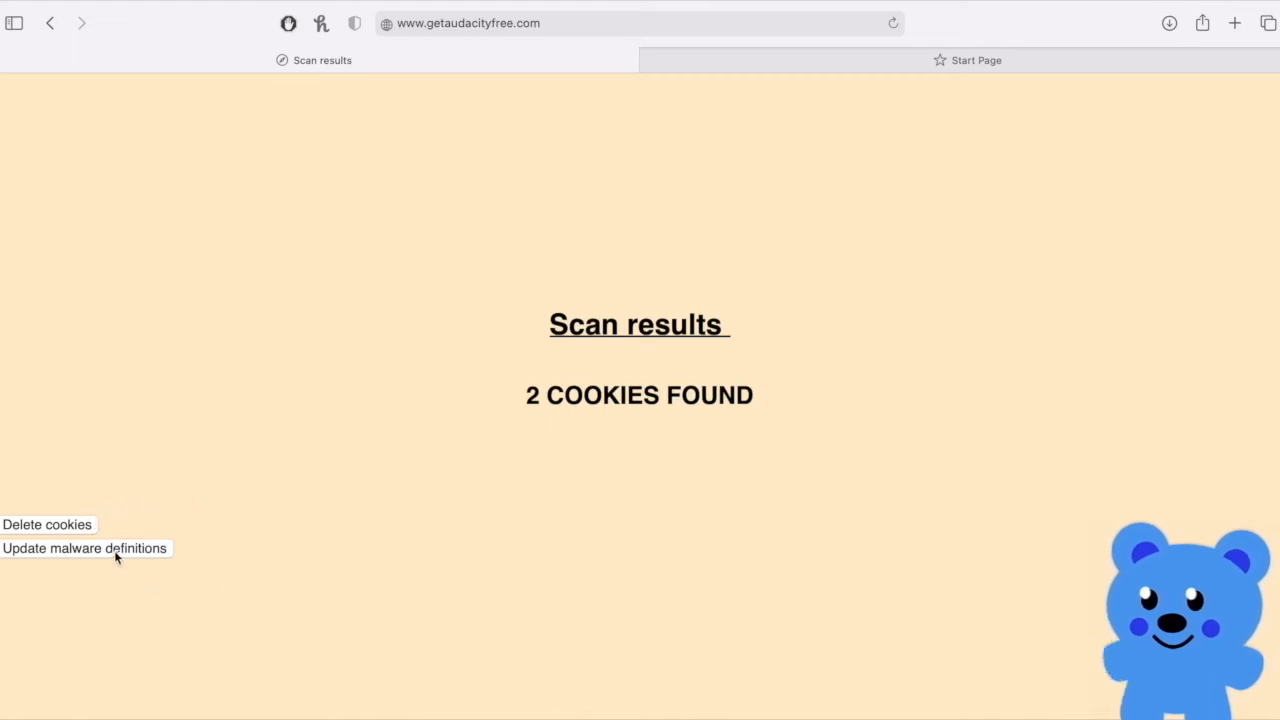
Step: Request a malware definitions update, then close the 'CANNOT CONNECT TO INTERNET' alert
{"action": "left_click", "coordinate": [84, 548]}
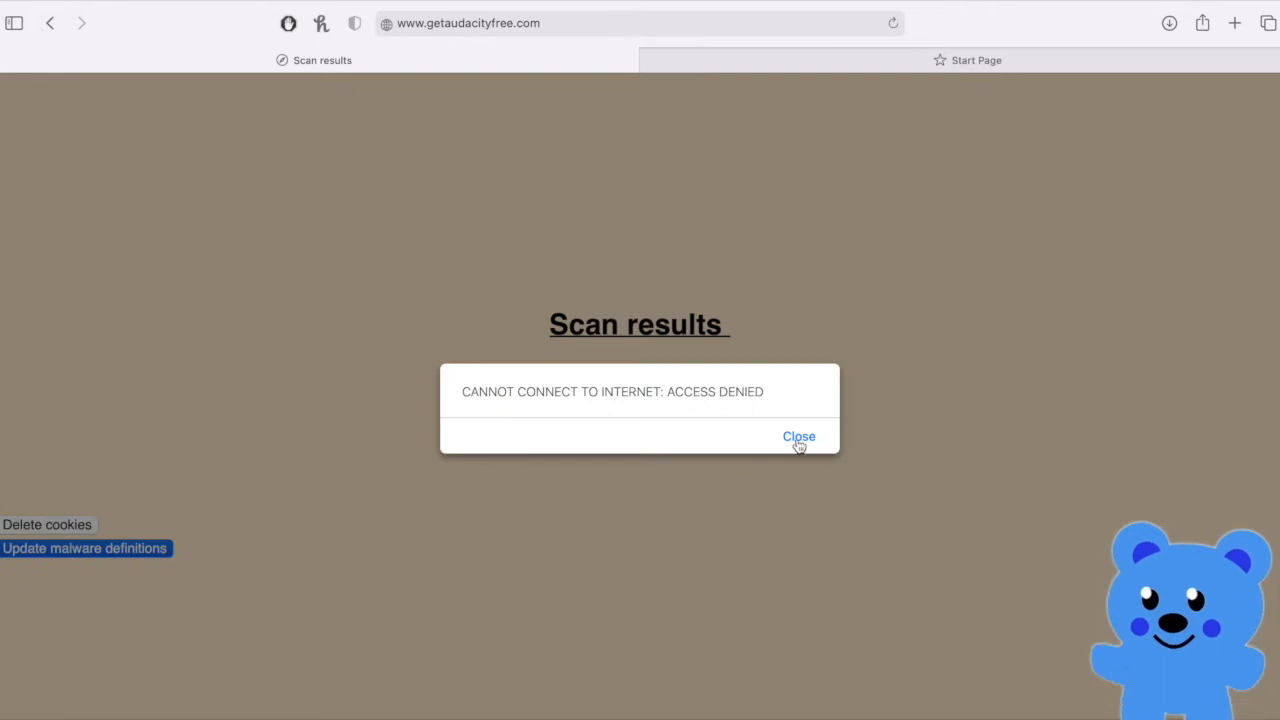
{"action": "left_click", "coordinate": [799, 437]}
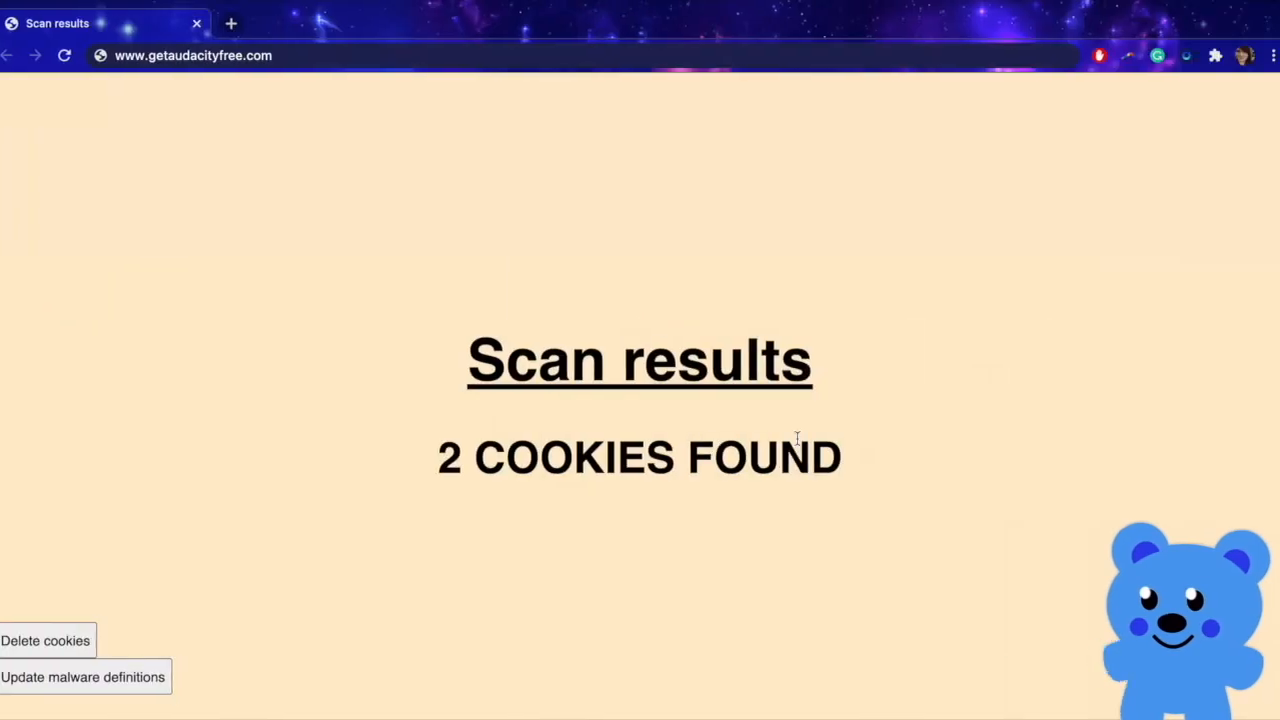
{"action": "mouse_move", "coordinate": [195, 678]}
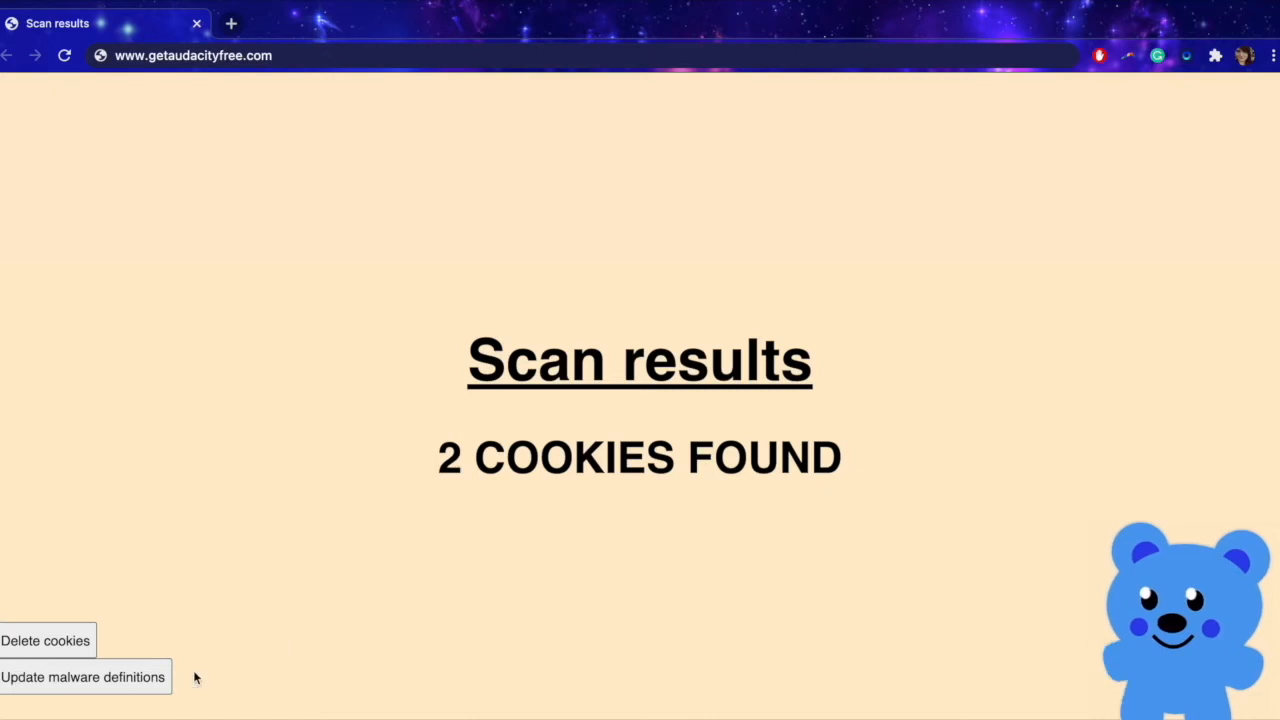
Step: Retry 'Update malware definitions' twice, dismissing the access-denied alert with OK each time
{"action": "left_click", "coordinate": [83, 677]}
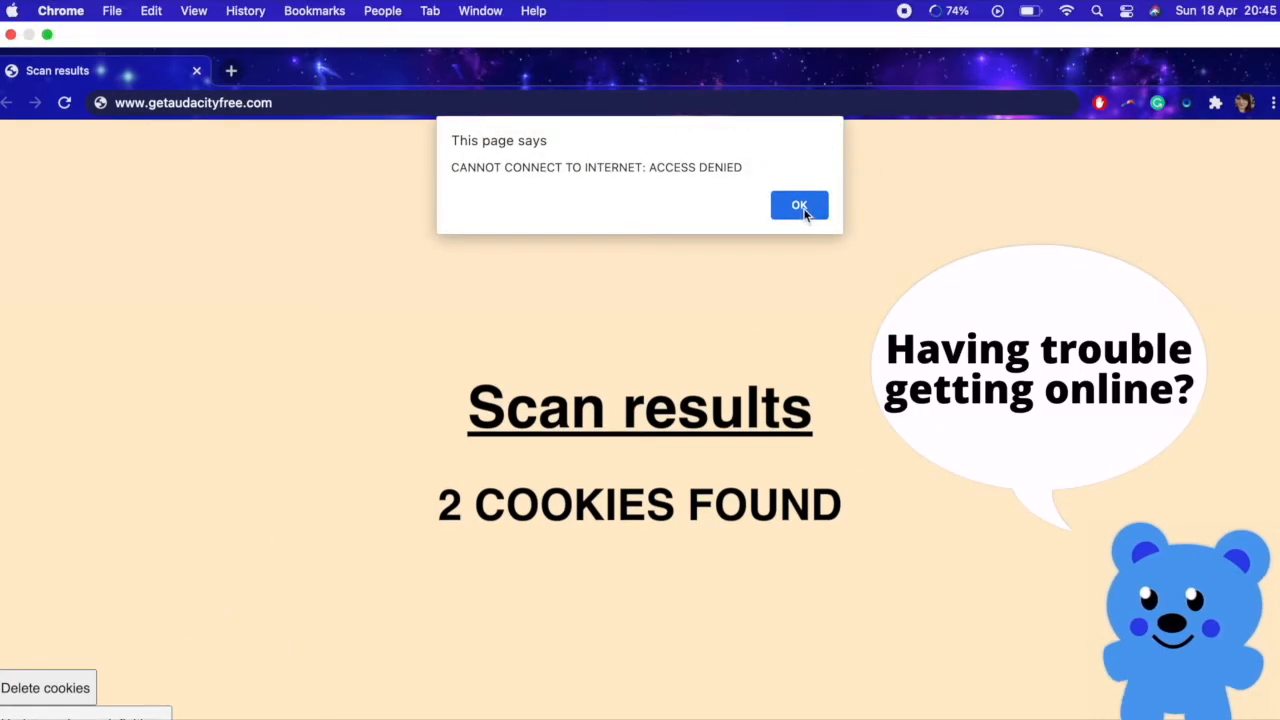
{"action": "left_click", "coordinate": [799, 205]}
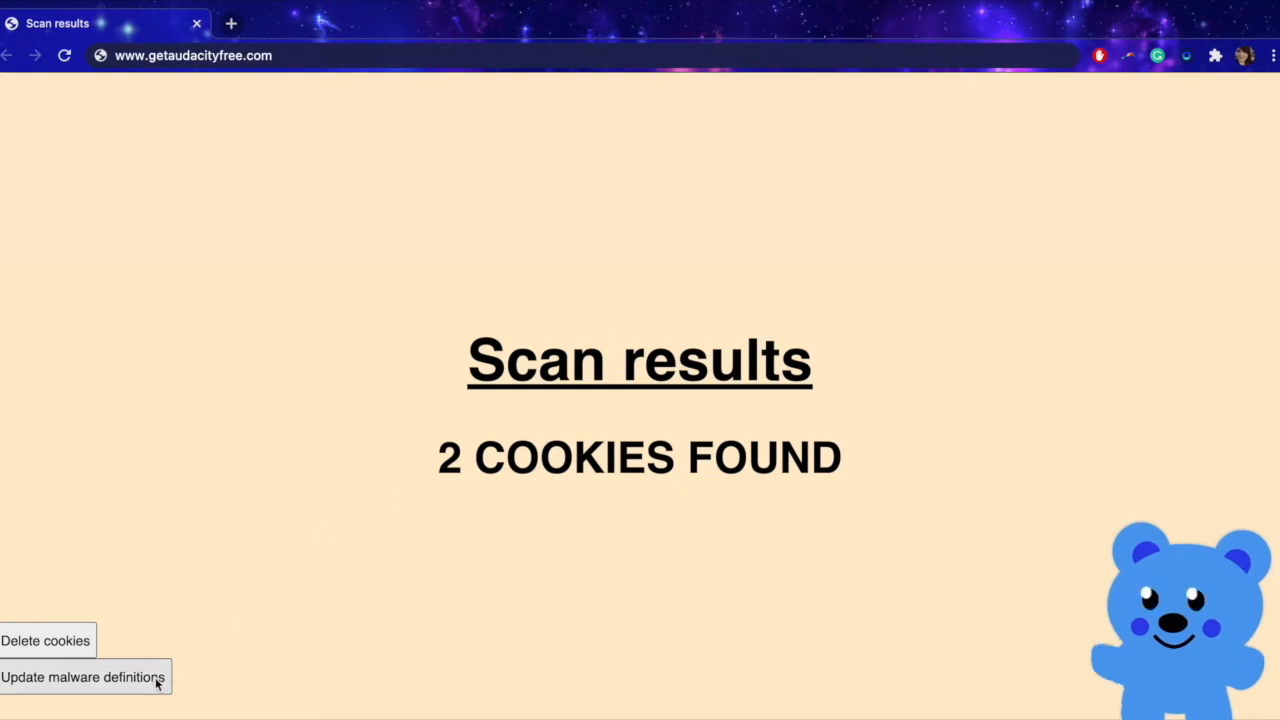
{"action": "left_click", "coordinate": [84, 677]}
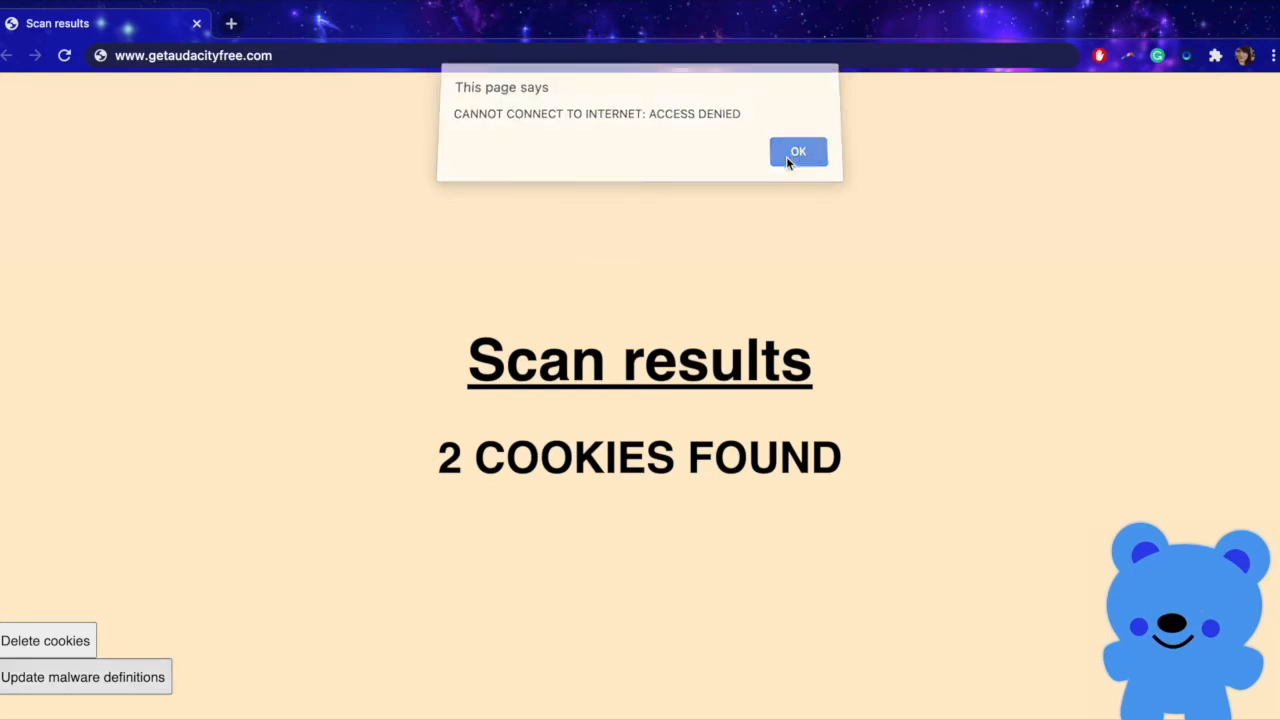
{"action": "left_click", "coordinate": [797, 151]}
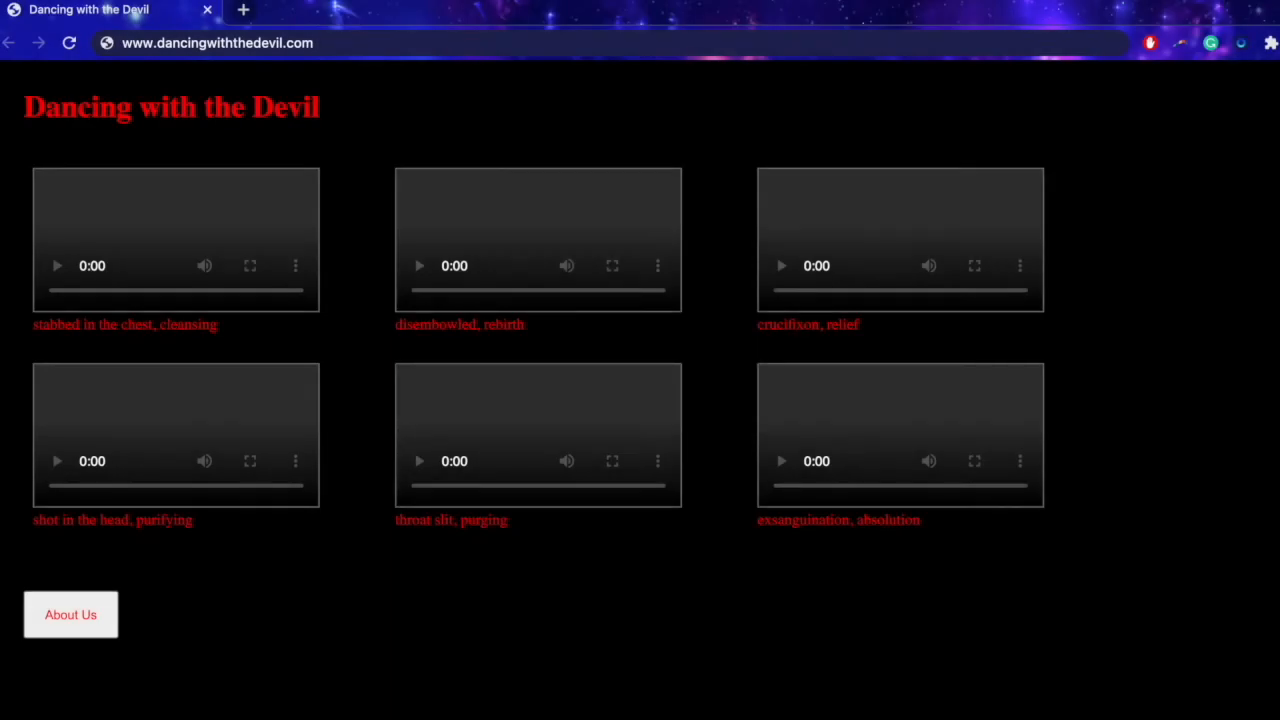
{"action": "mouse_move", "coordinate": [345, 485]}
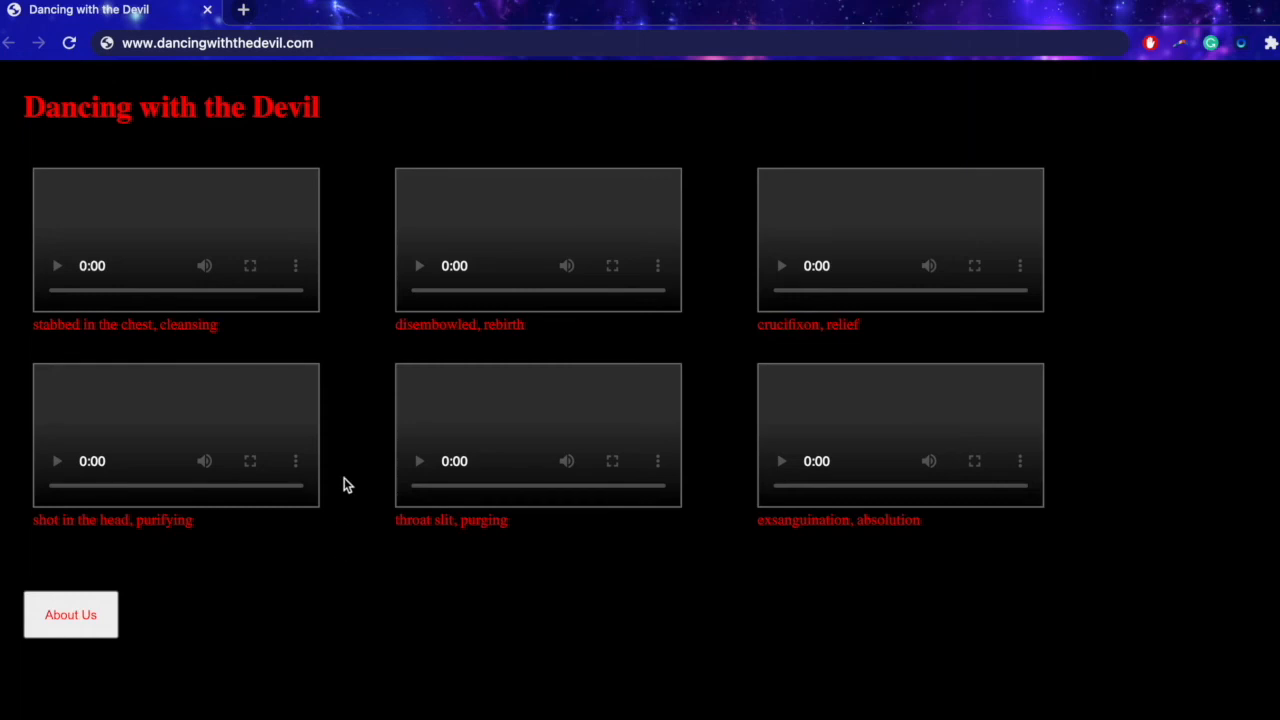
{"action": "mouse_move", "coordinate": [287, 340]}
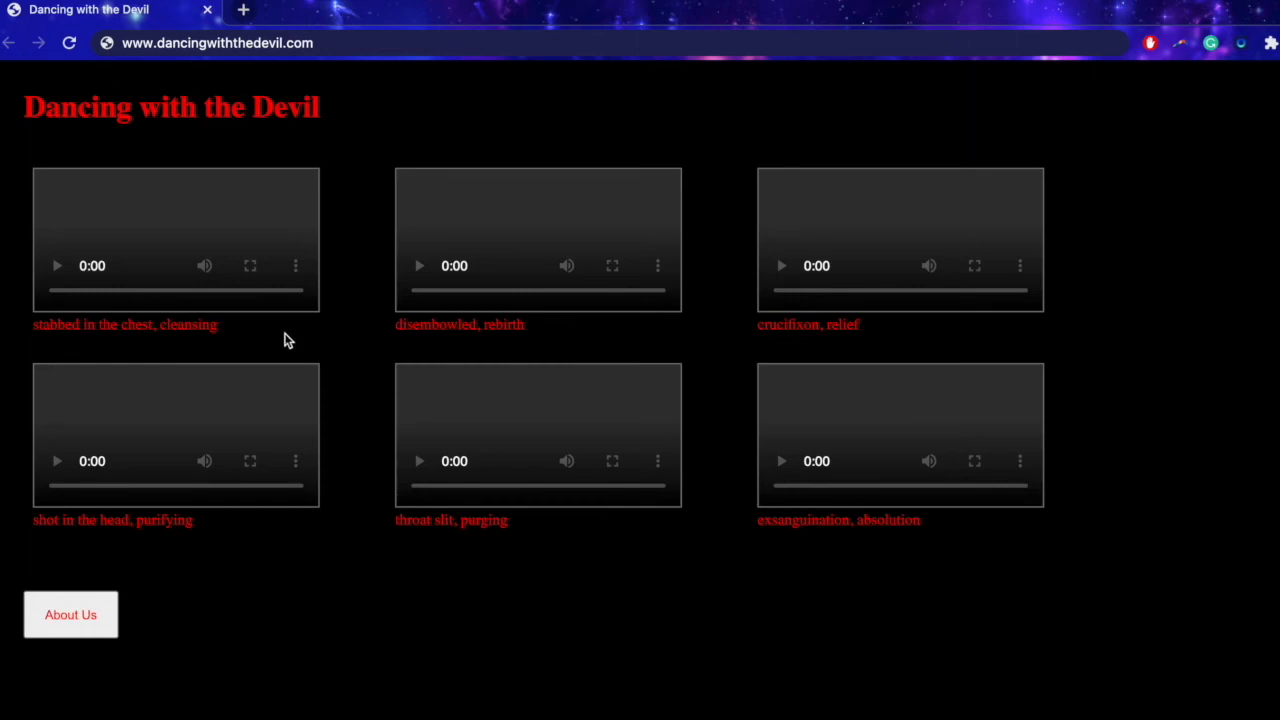
{"action": "mouse_move", "coordinate": [595, 353]}
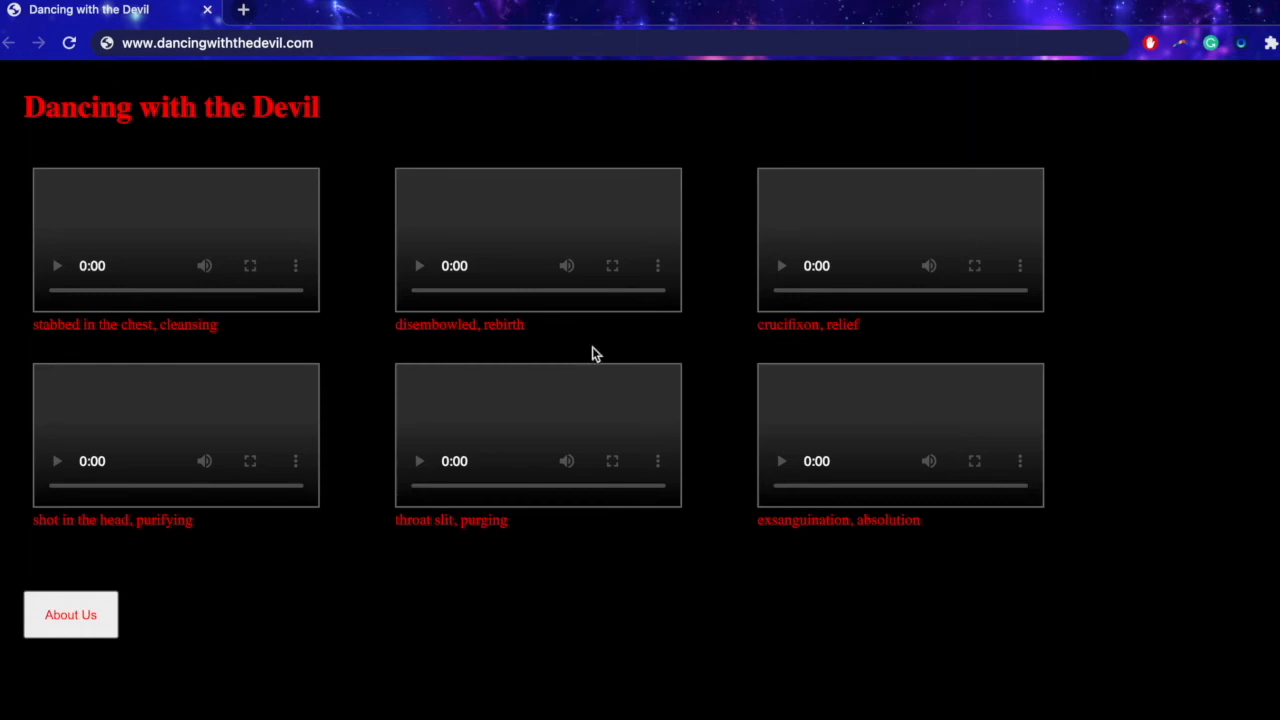
{"action": "mouse_move", "coordinate": [728, 517]}
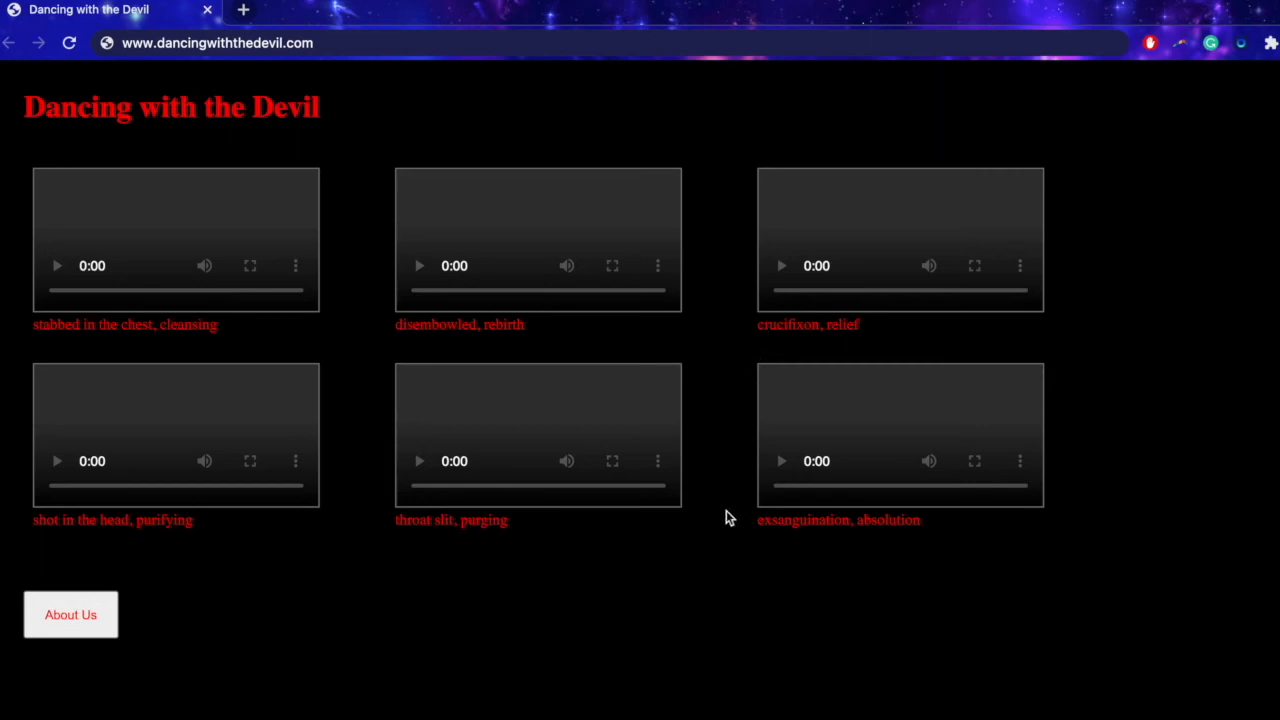
{"action": "mouse_move", "coordinate": [183, 555]}
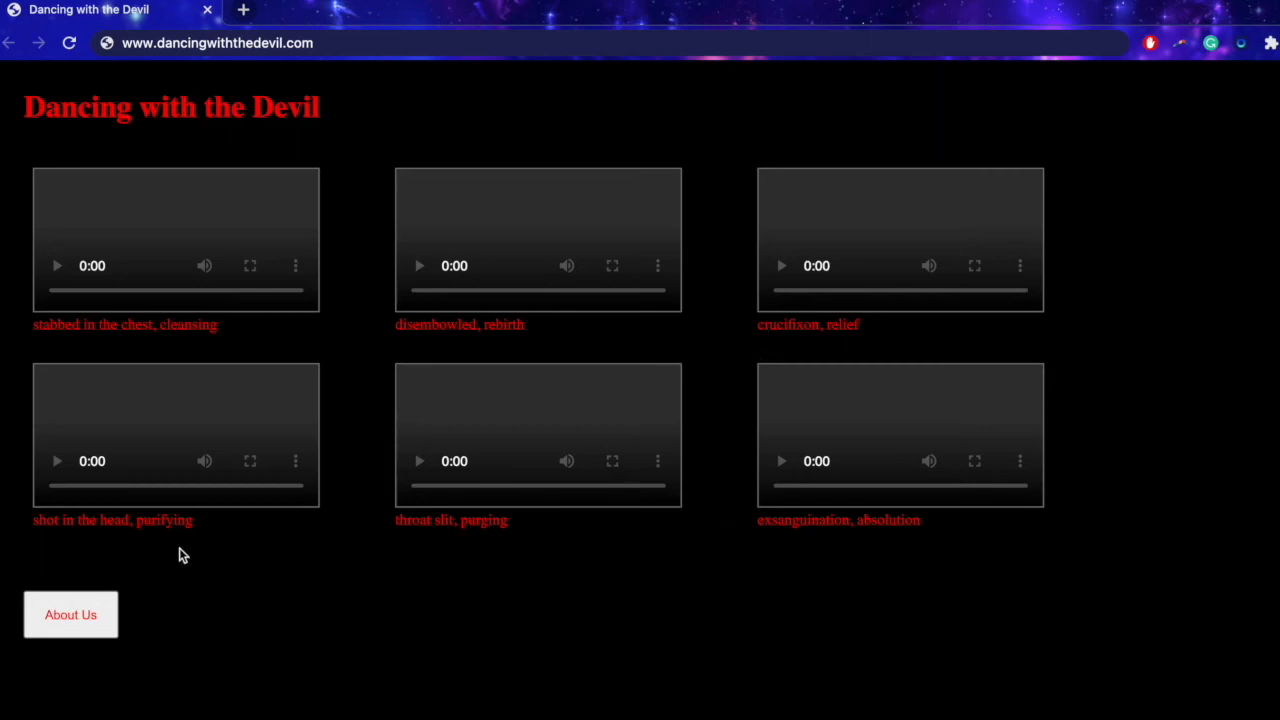
{"action": "mouse_move", "coordinate": [84, 570]}
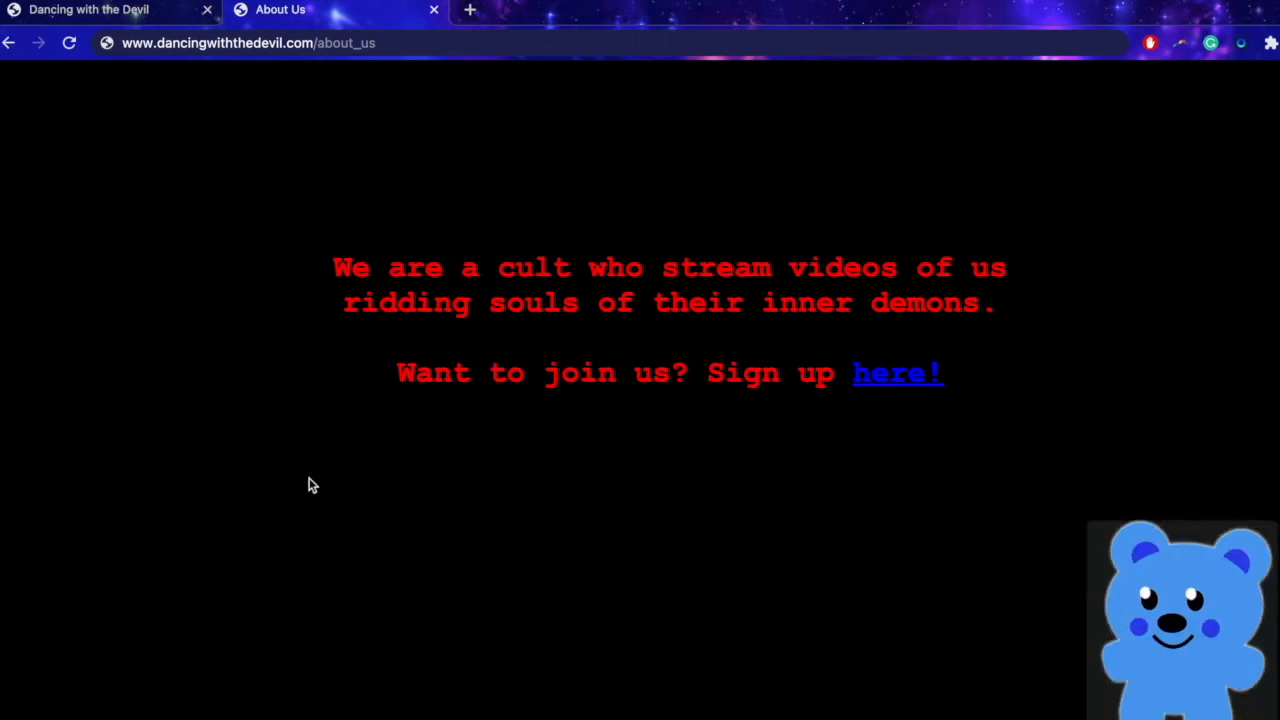
{"action": "mouse_move", "coordinate": [1025, 318]}
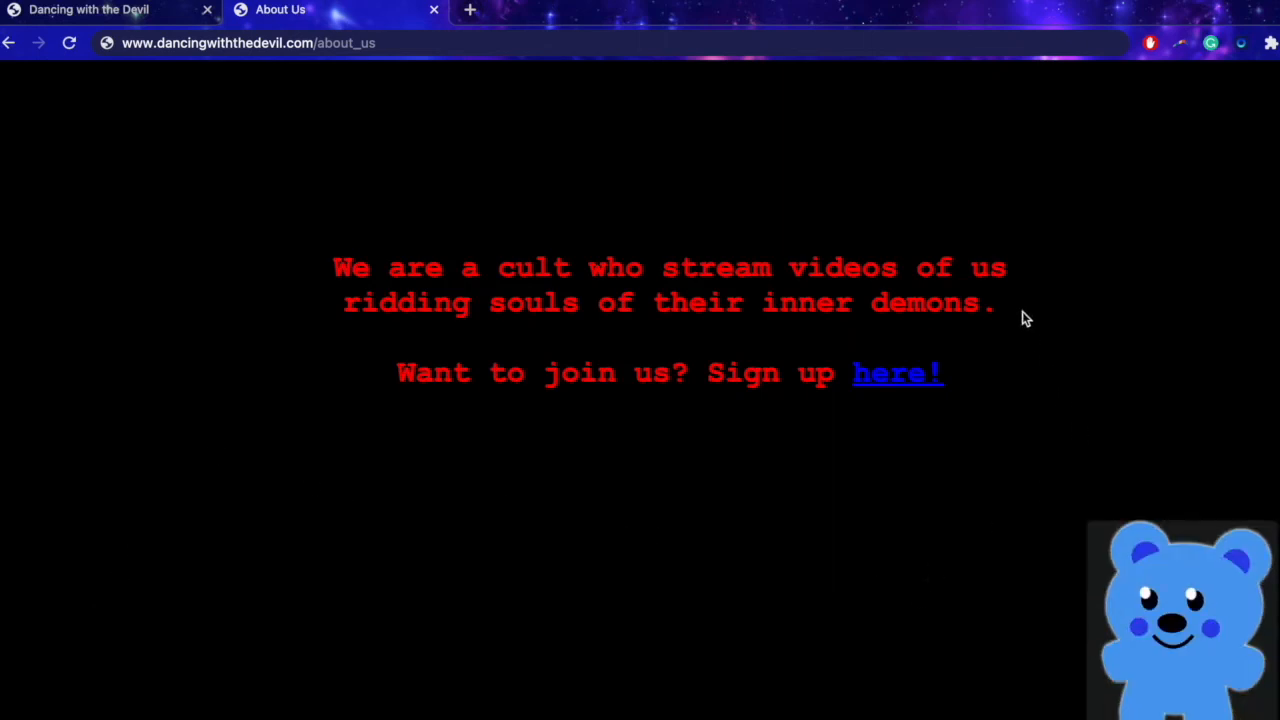
{"action": "mouse_move", "coordinate": [730, 430]}
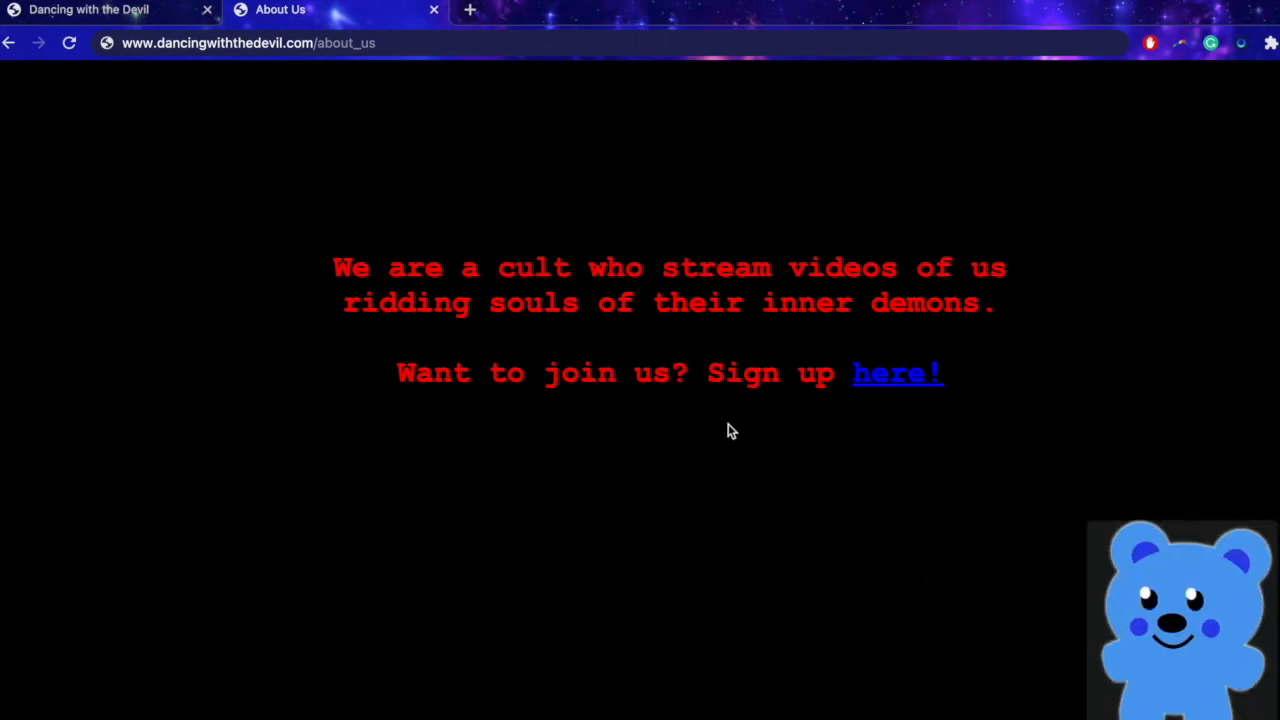
{"action": "mouse_move", "coordinate": [633, 500]}
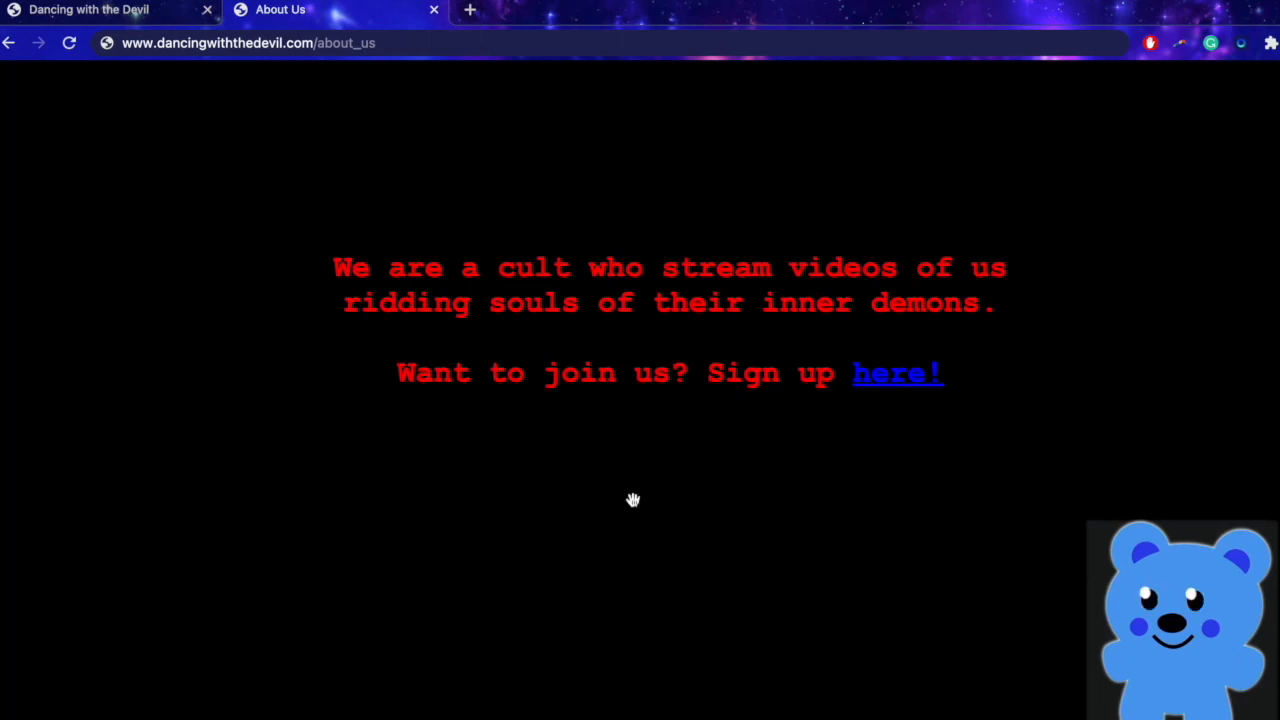
{"action": "mouse_move", "coordinate": [57, 629]}
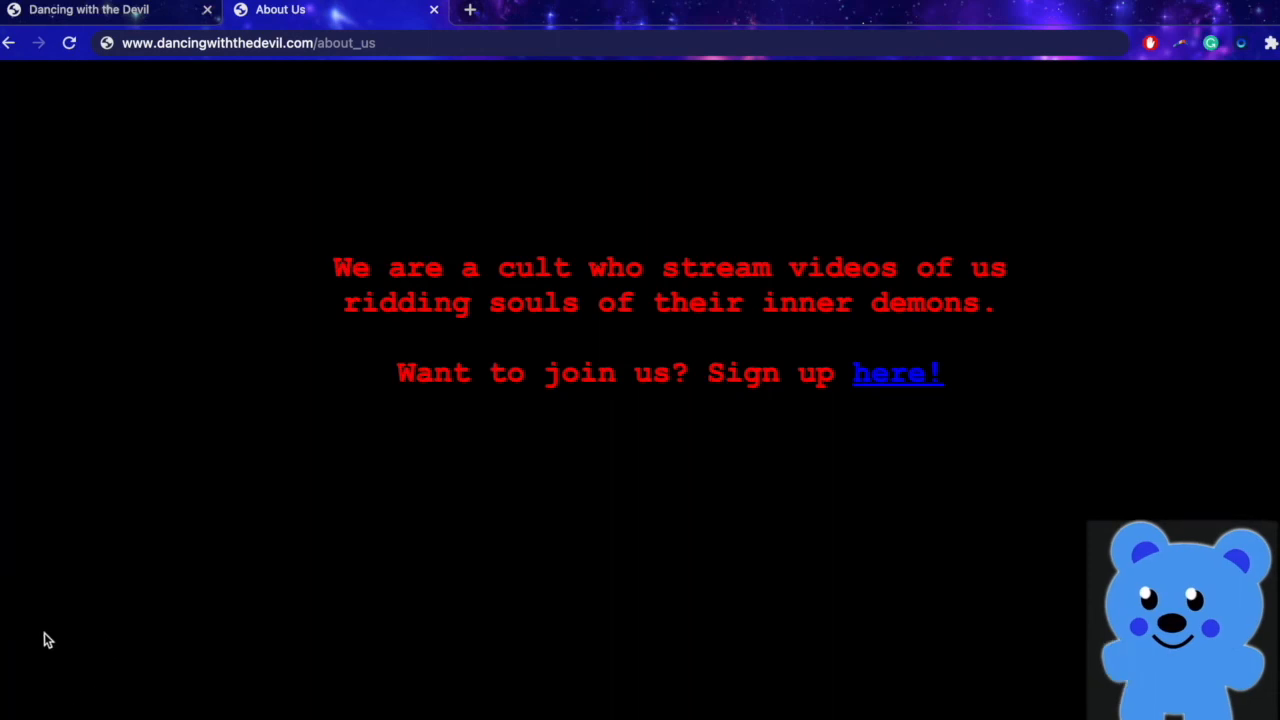
{"action": "mouse_move", "coordinate": [370, 495]}
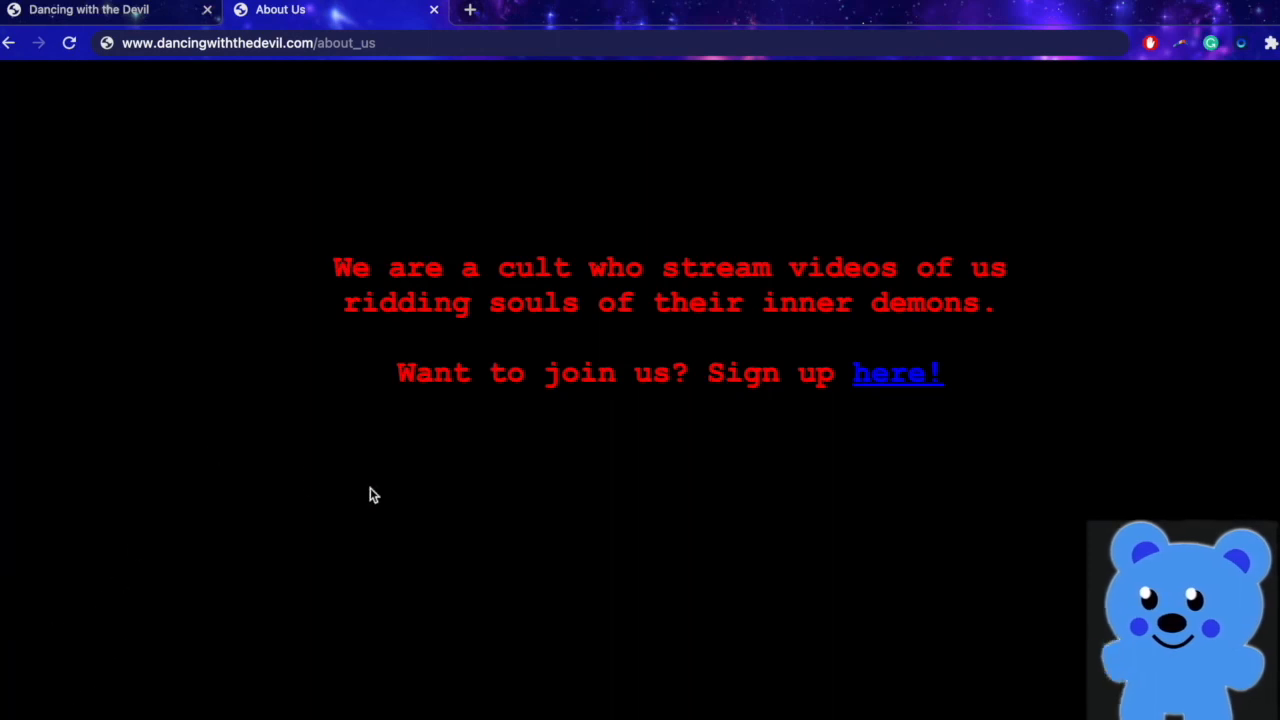
{"action": "mouse_move", "coordinate": [1025, 320]}
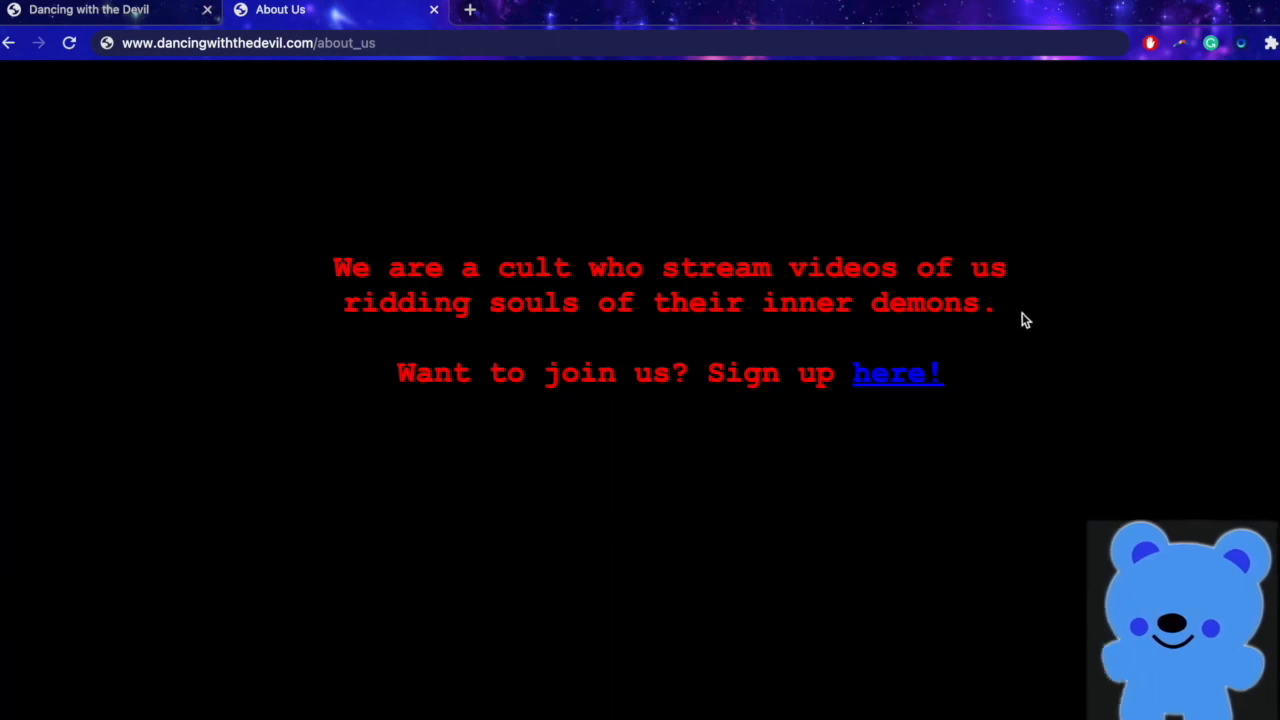
{"action": "mouse_move", "coordinate": [670, 427]}
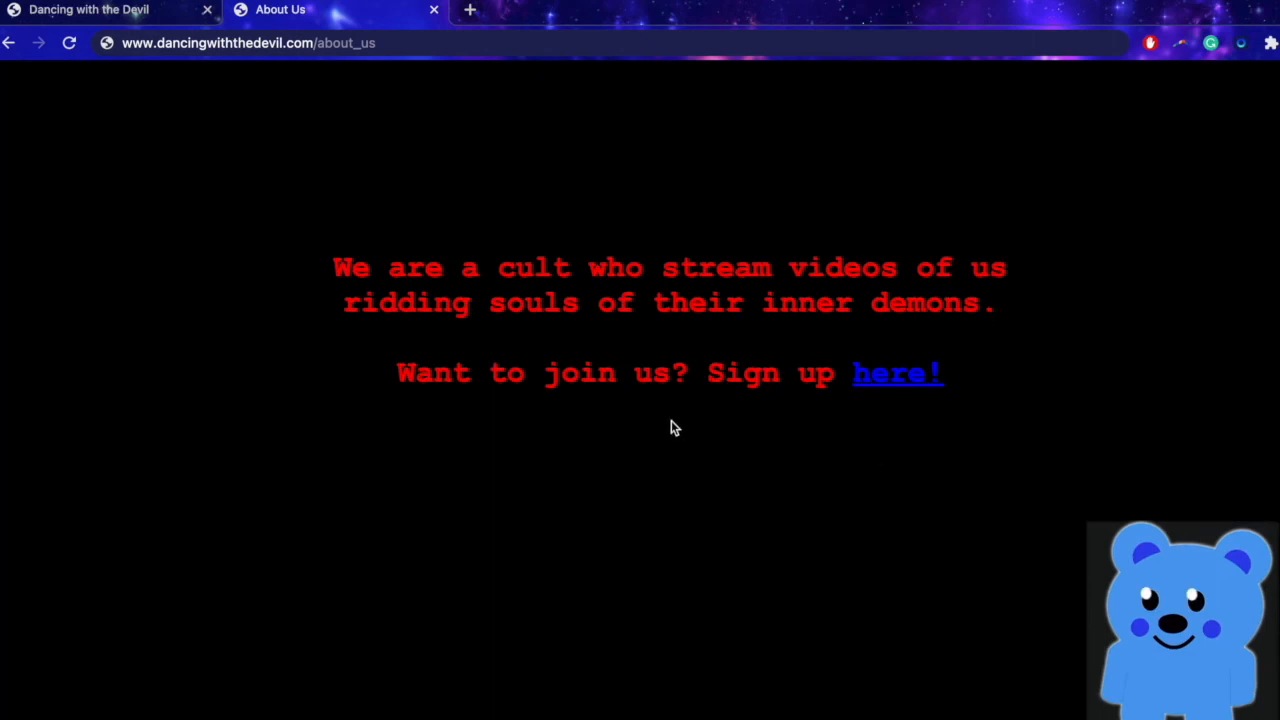
{"action": "mouse_move", "coordinate": [737, 691]}
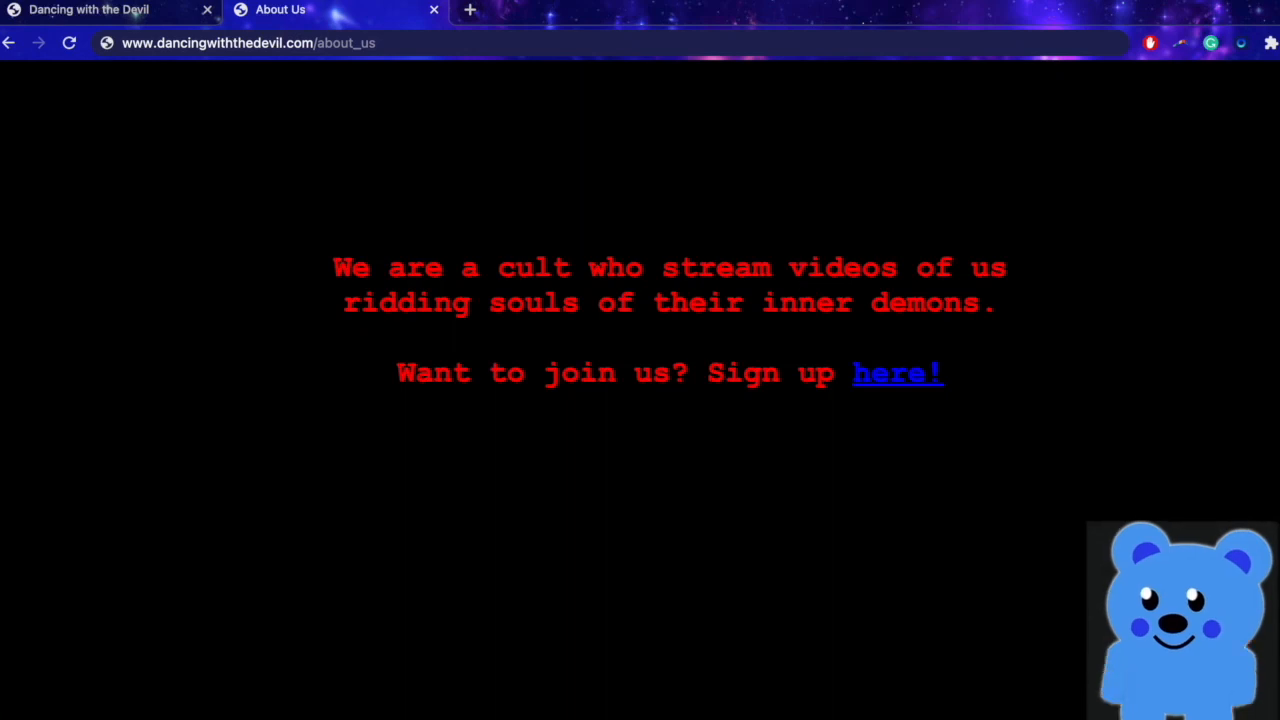
Step: Follow the About Us page's 'here!' sign-up link to the green ACCESS DENIED screen
{"action": "left_click", "coordinate": [896, 373]}
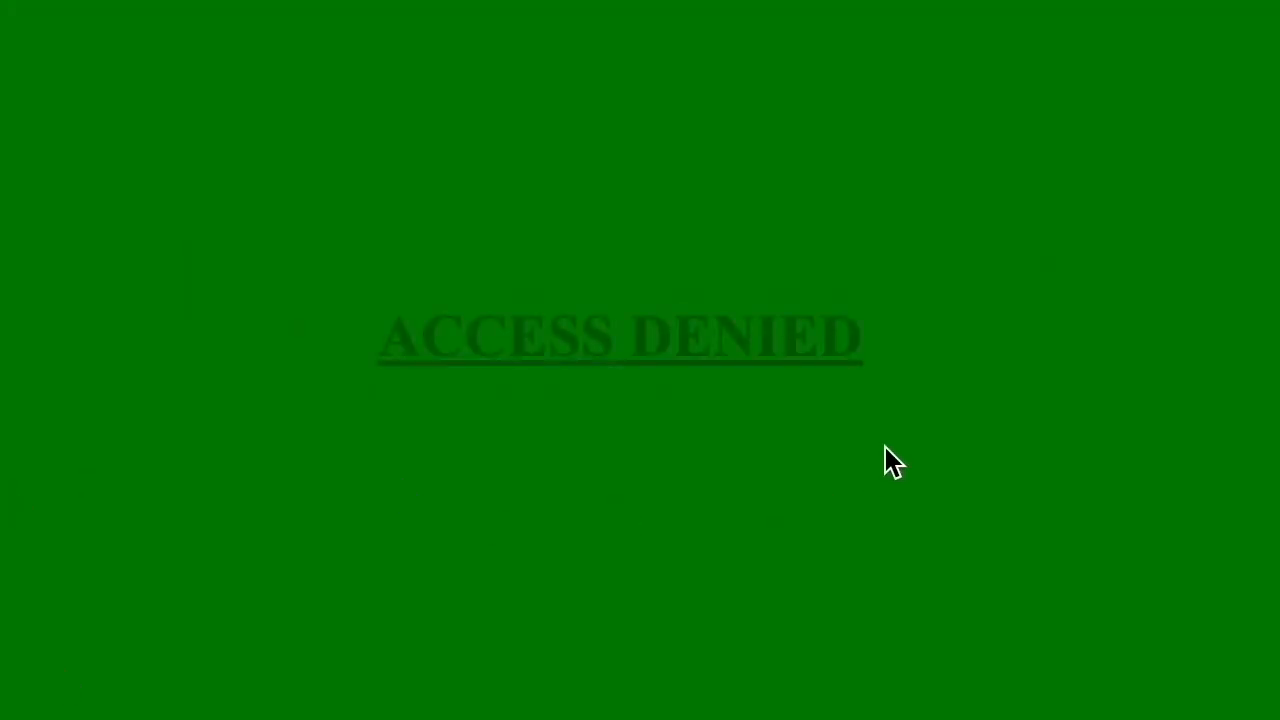
{"action": "mouse_move", "coordinate": [683, 503]}
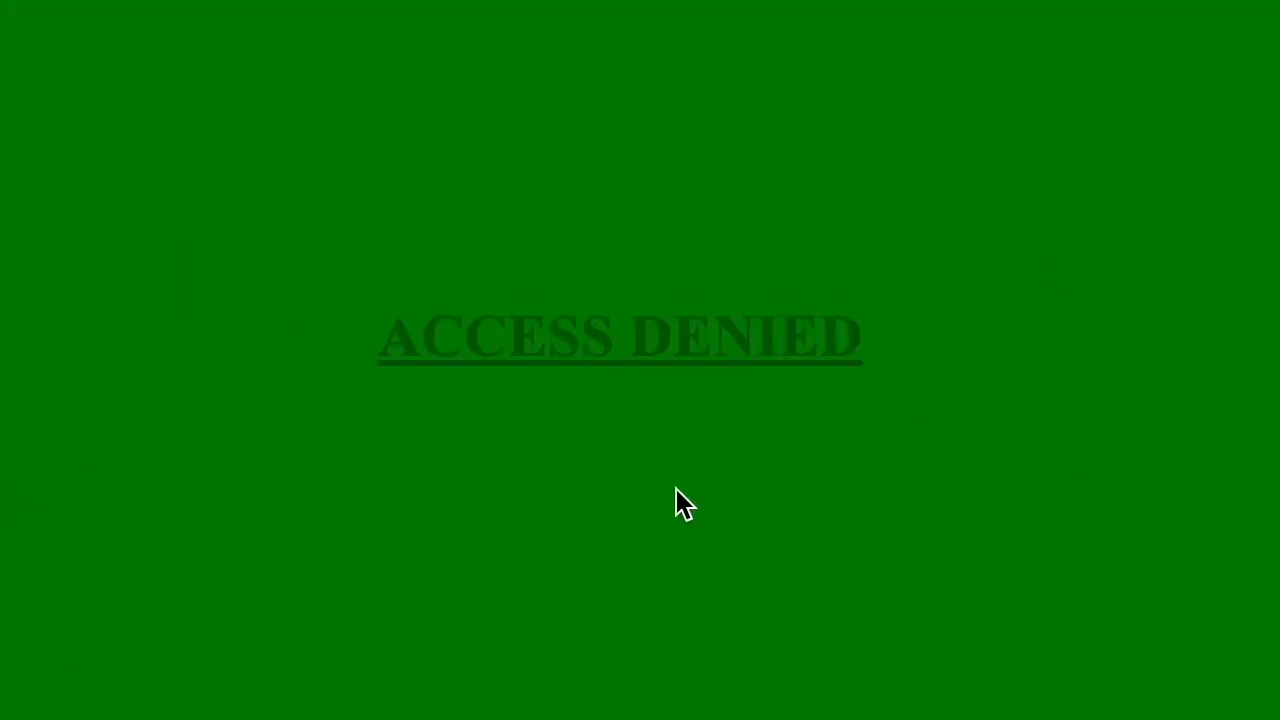